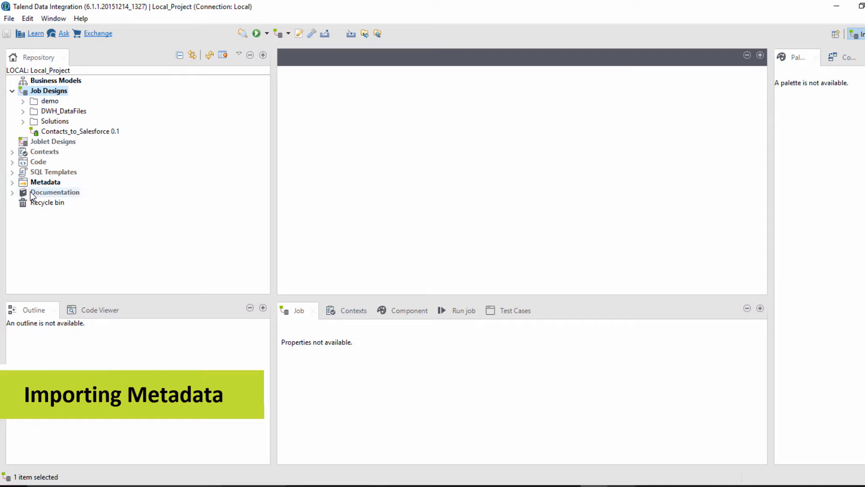
Step: Expand Metadata and bring up the File delimited context menu for creating metadata
left_click(12, 182)
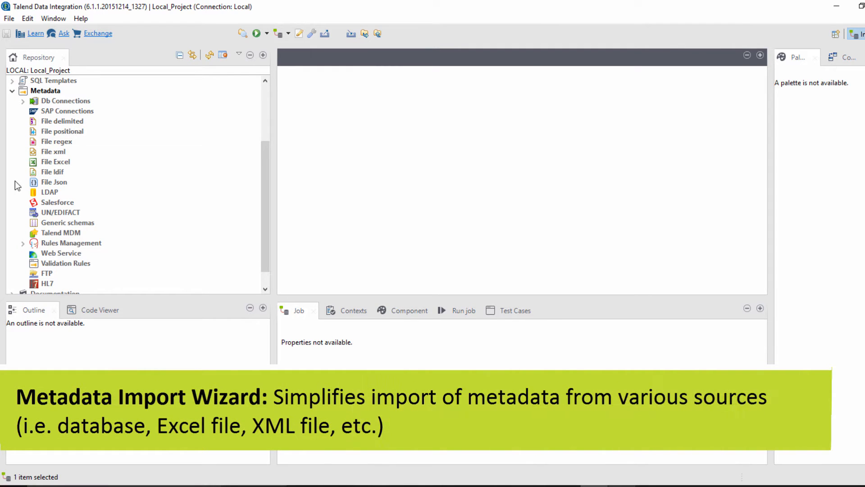
left_click(62, 121)
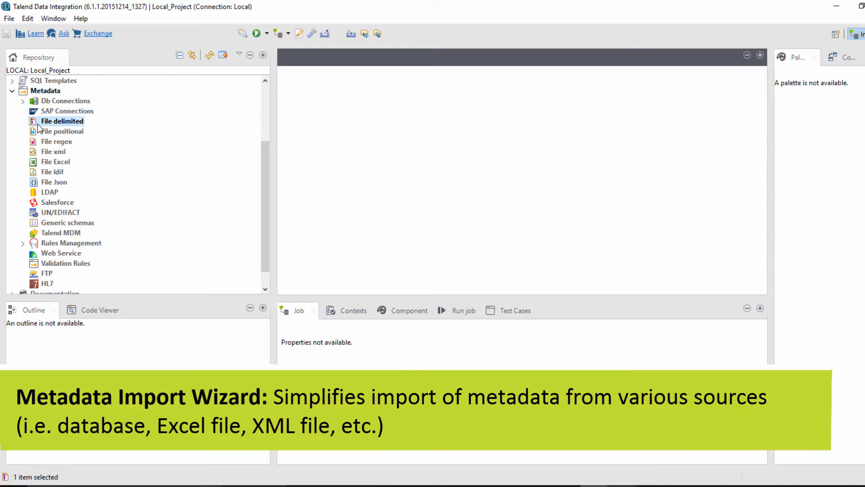
right_click(61, 120)
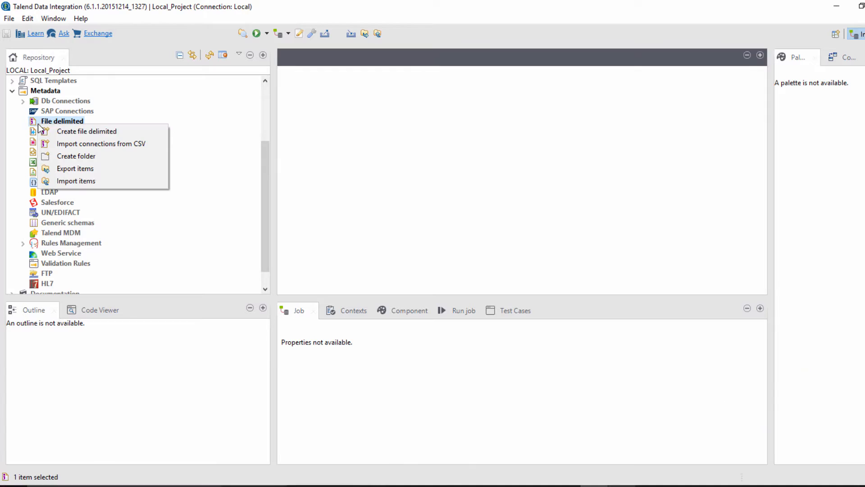
mouse_move(86, 132)
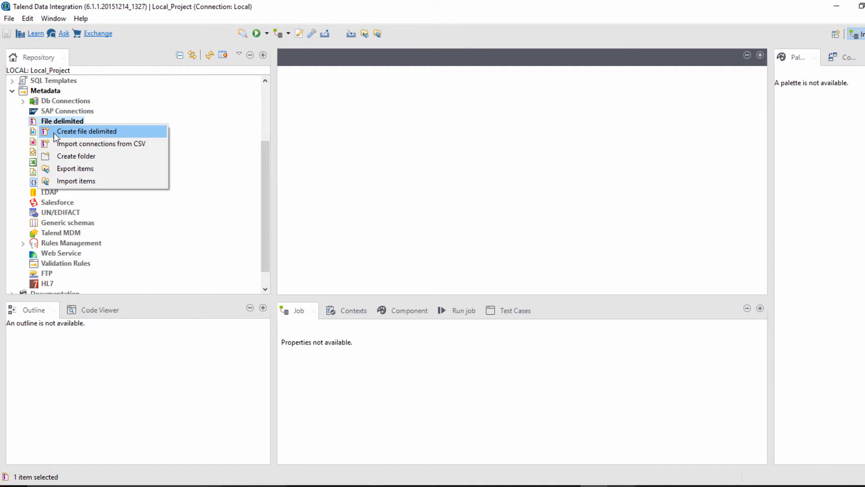
Step: Start a delimited file metadata named Directors that reads directors.dat
left_click(86, 130)
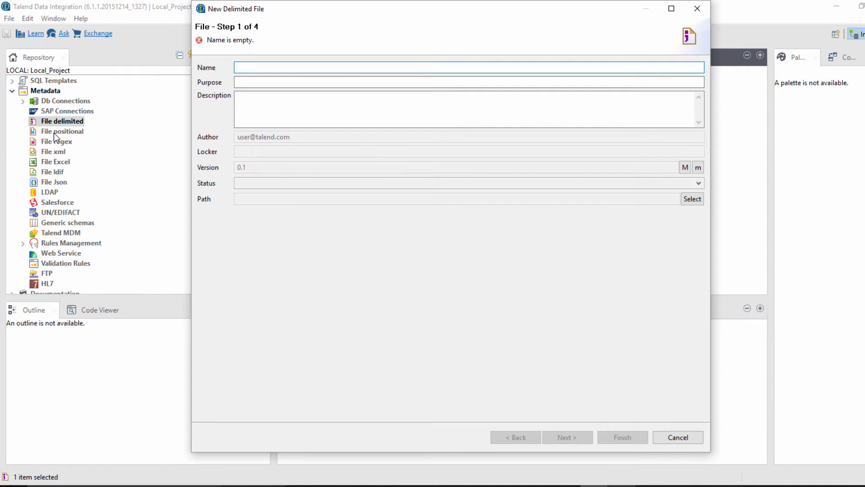
type("Directors")
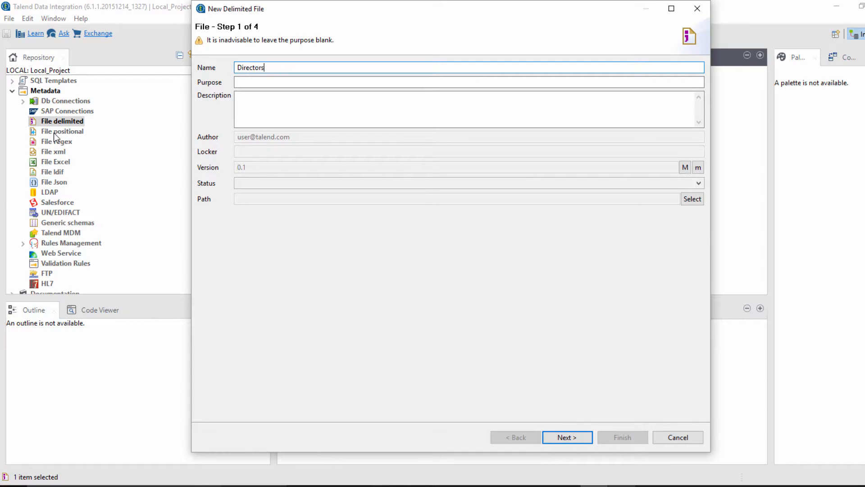
left_click(567, 437)
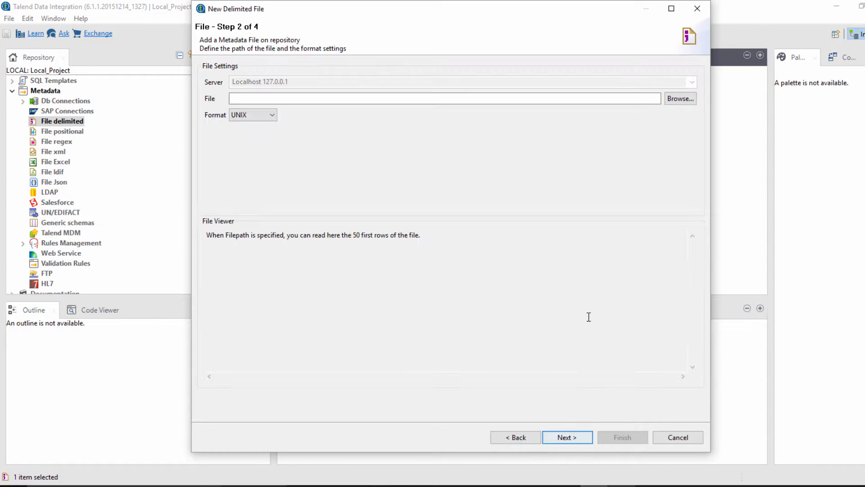
left_click(681, 99)
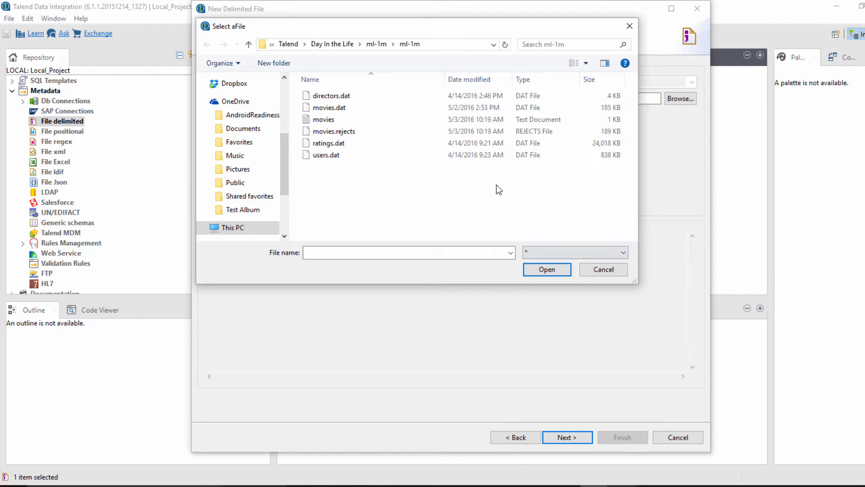
left_click(331, 96)
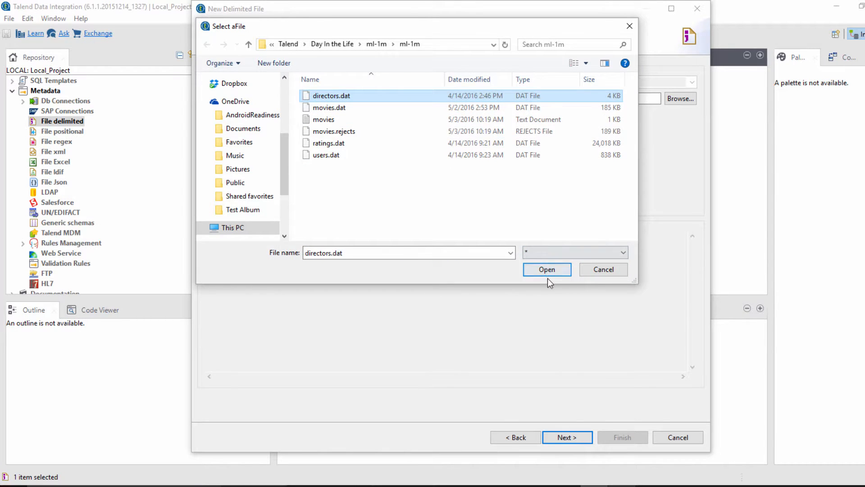
left_click(546, 270)
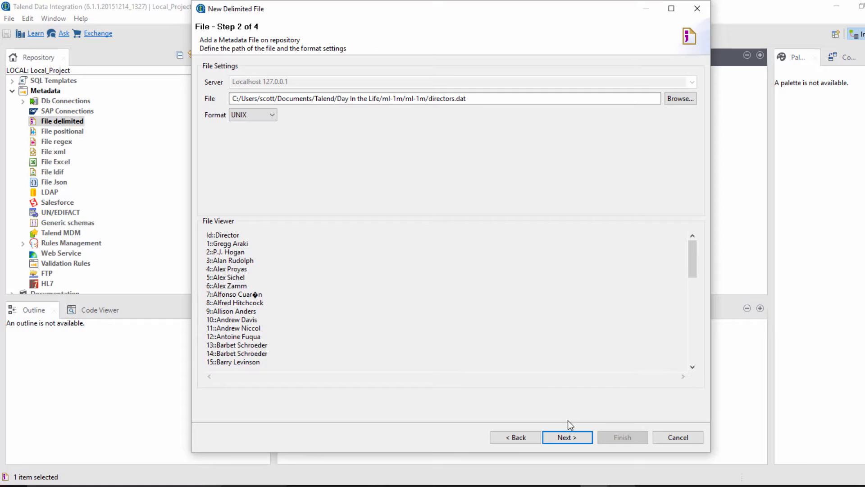
Step: Parse Directors with custom '::' separator and heading row, then save Id and Director columns
left_click(567, 437)
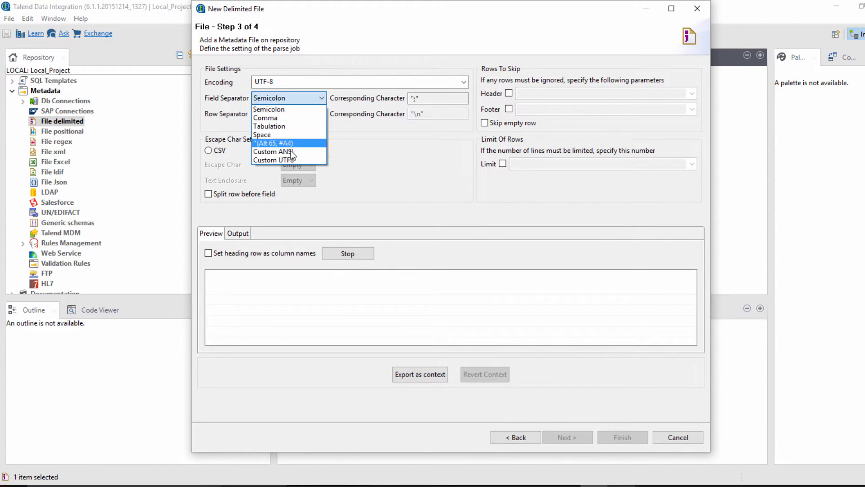
left_click(275, 152)
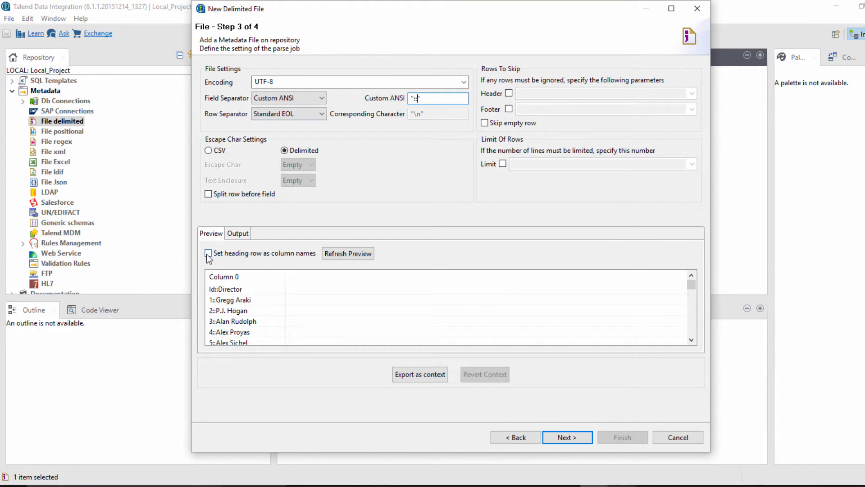
left_click(209, 253)
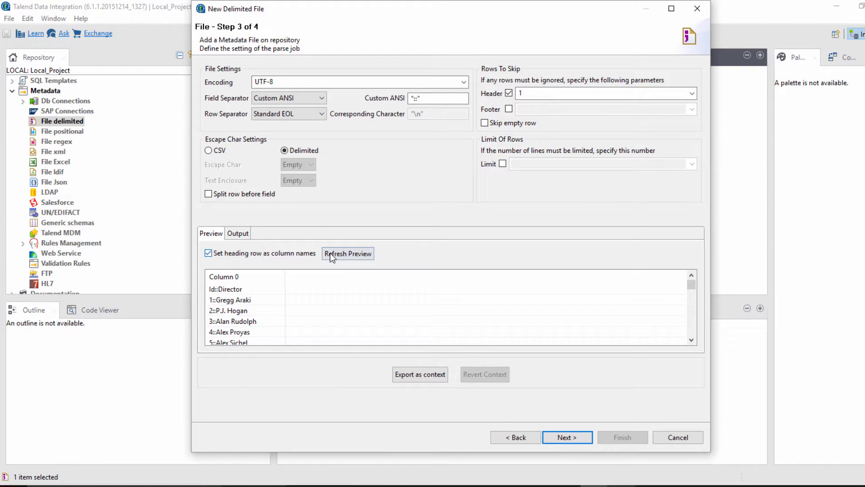
left_click(348, 254)
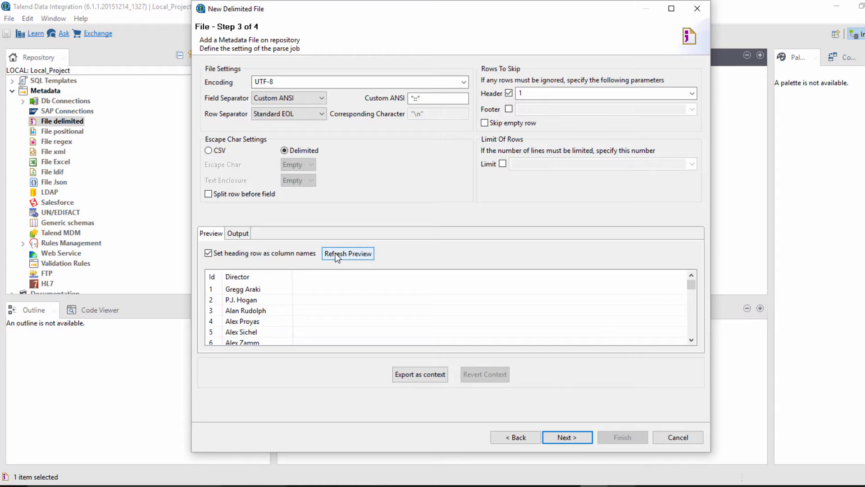
mouse_move(550, 425)
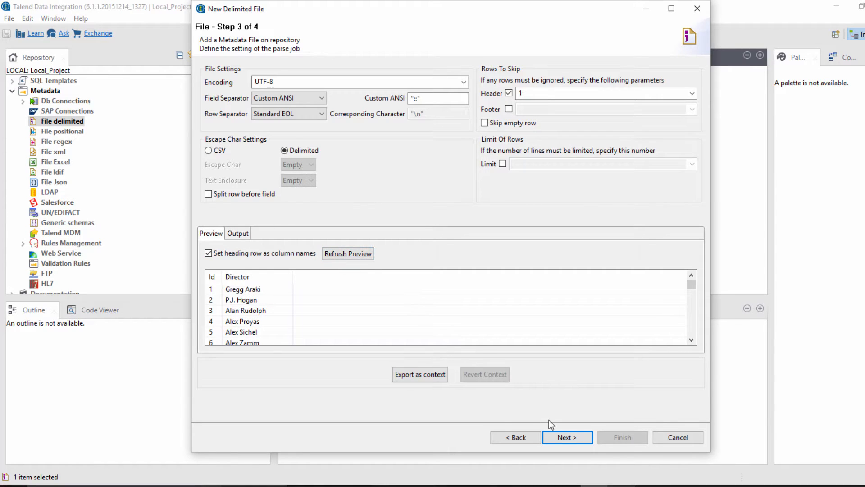
left_click(567, 437)
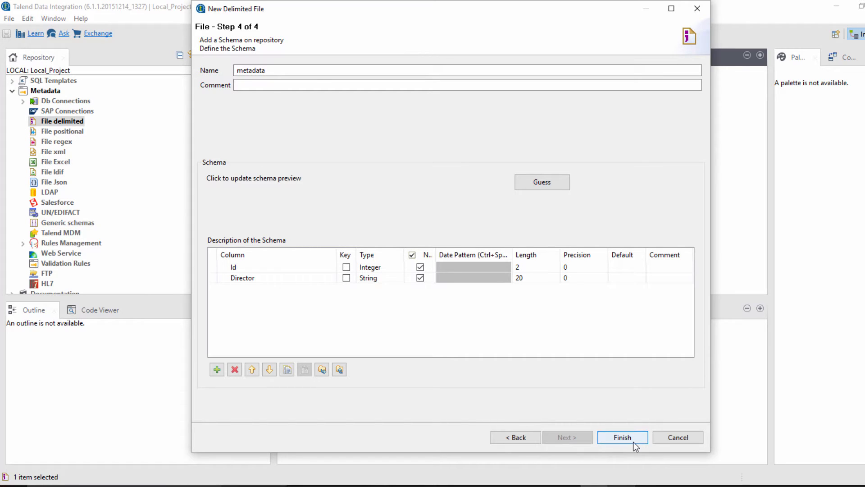
left_click(622, 437)
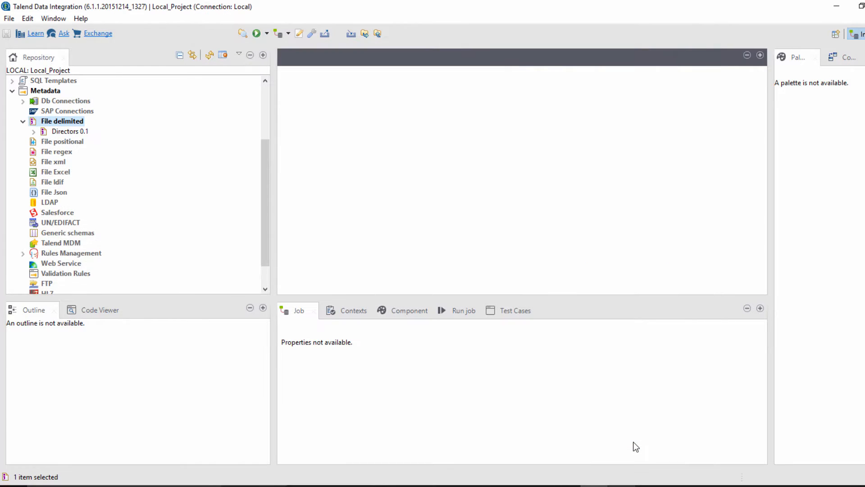
Step: Collapse Metadata and show the Contexts folder's Create context group option
left_click(69, 131)
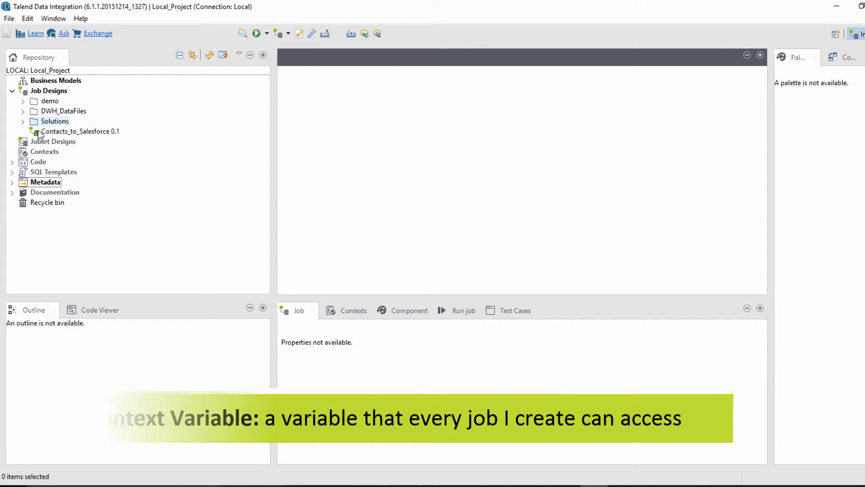
left_click(45, 151)
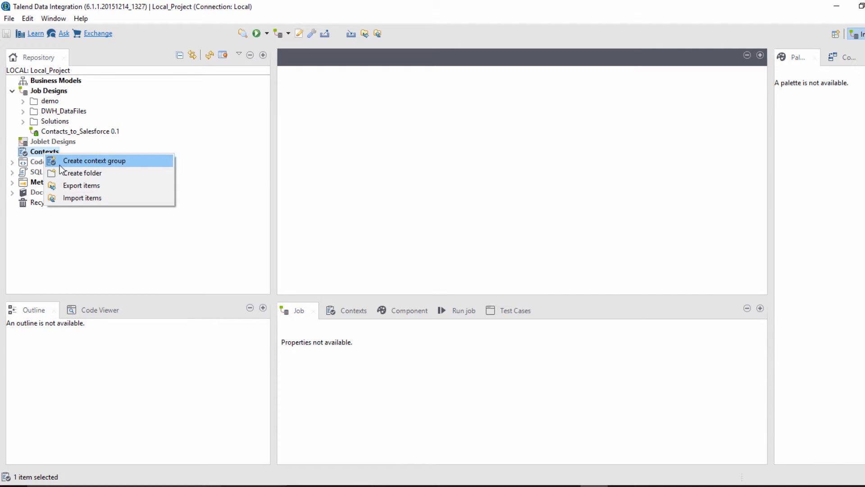
Step: Create context group MovieRatings_by_State with String variable State defaulting to "CA"
left_click(94, 161)
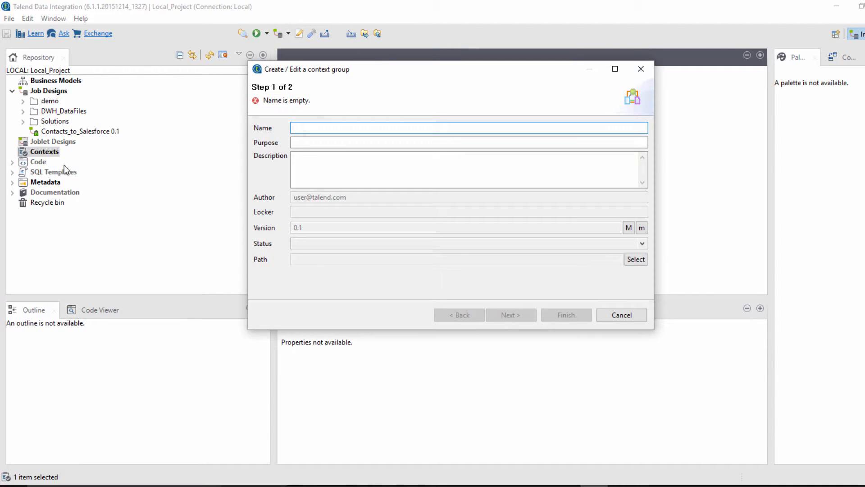
type("MovieRatings_by_State")
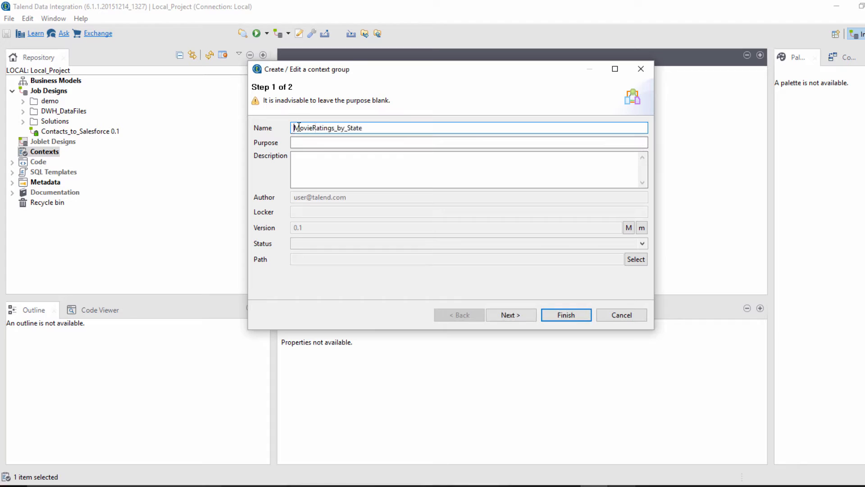
left_click(510, 315)
type("State")
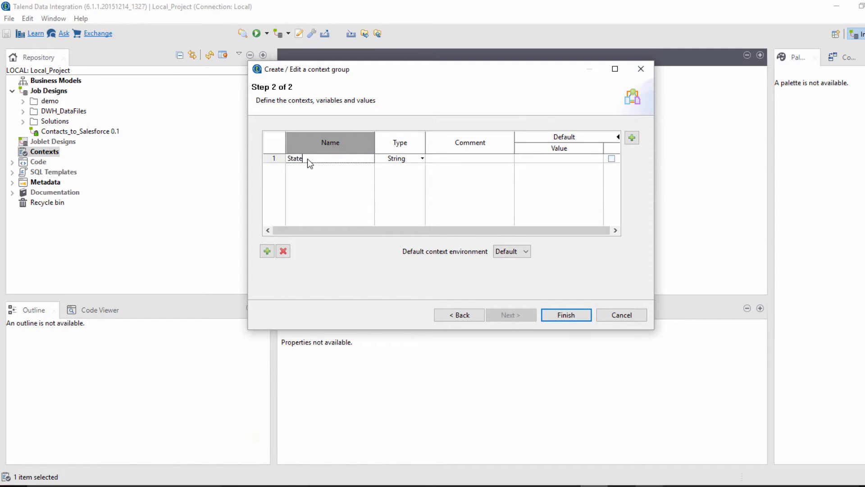
double_click(295, 158)
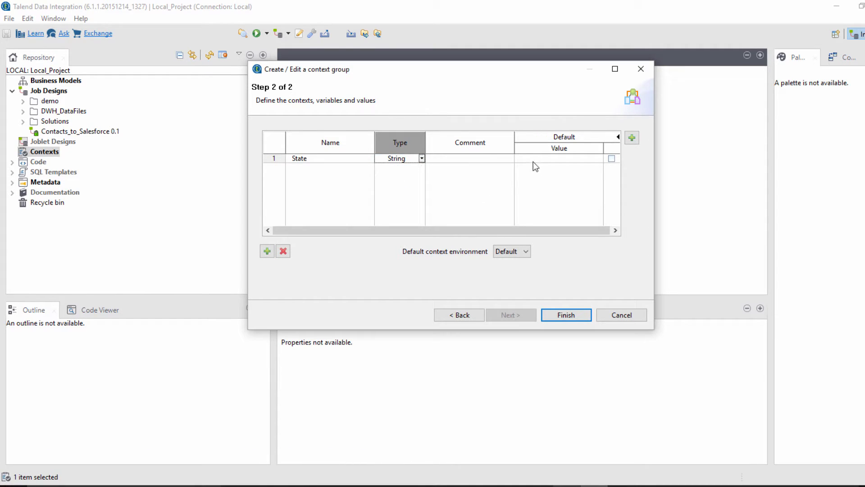
type("\"CA\"")
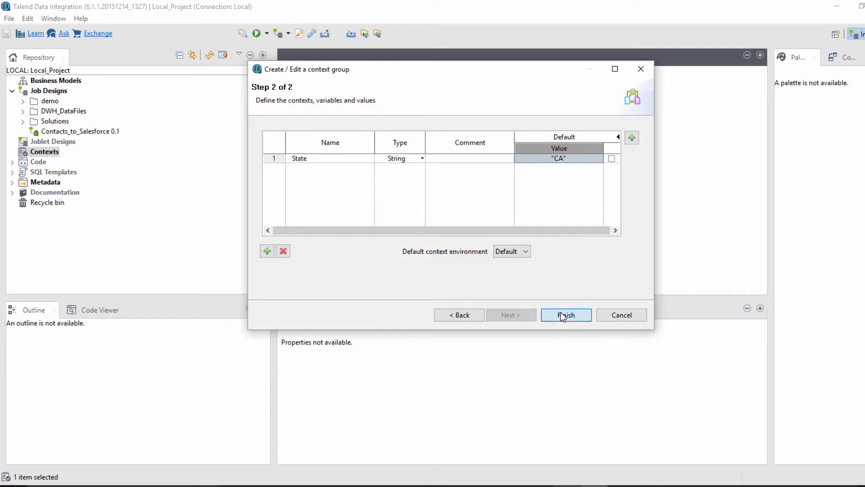
left_click(566, 315)
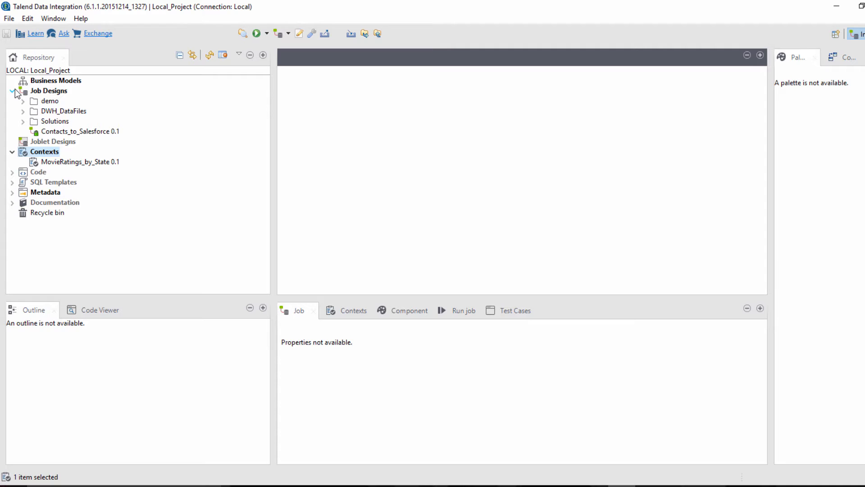
Step: Duplicate DWH_Load_Dim_StateRatings1 under DWH_DataFiles as Report_MovieRatings_by_State
left_click(24, 111)
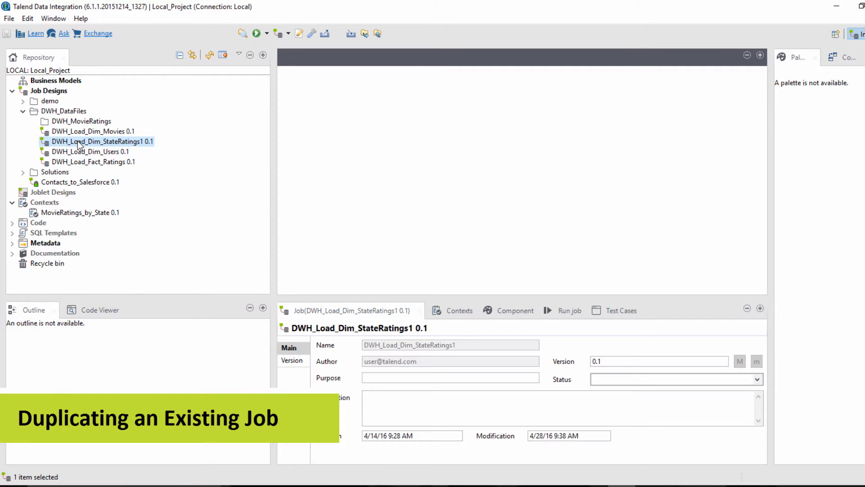
right_click(102, 141)
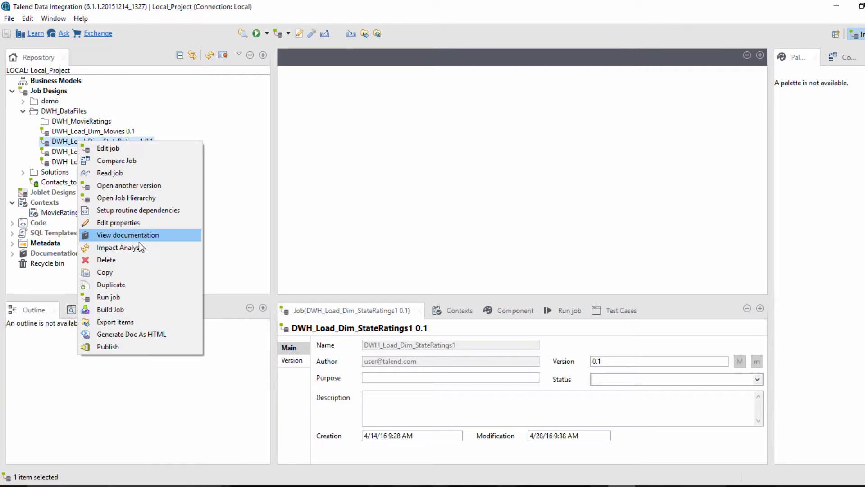
mouse_move(139, 289)
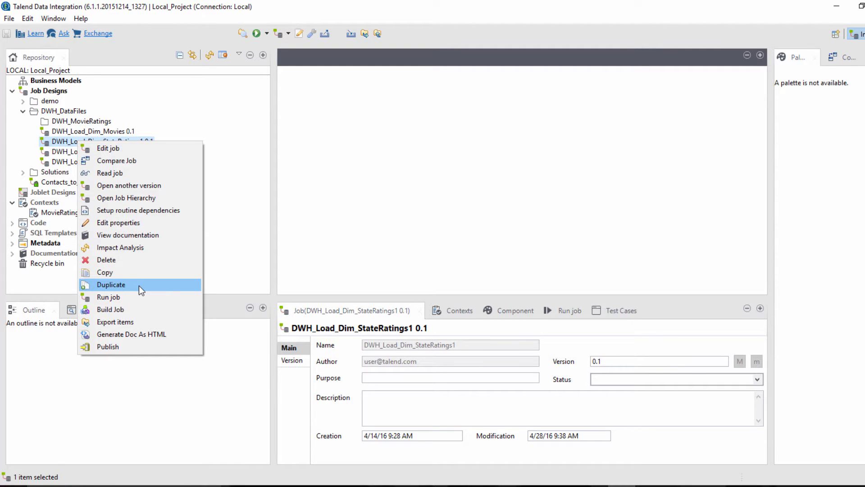
left_click(111, 285)
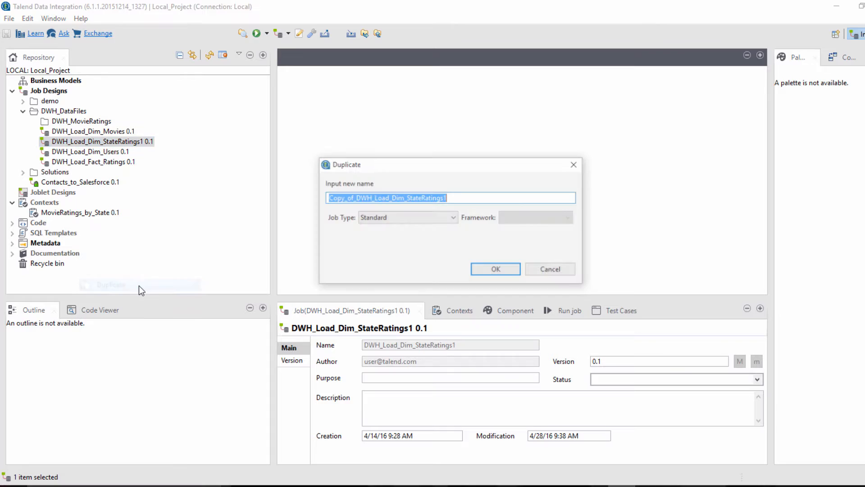
type("Report_MovieRatings_by_State")
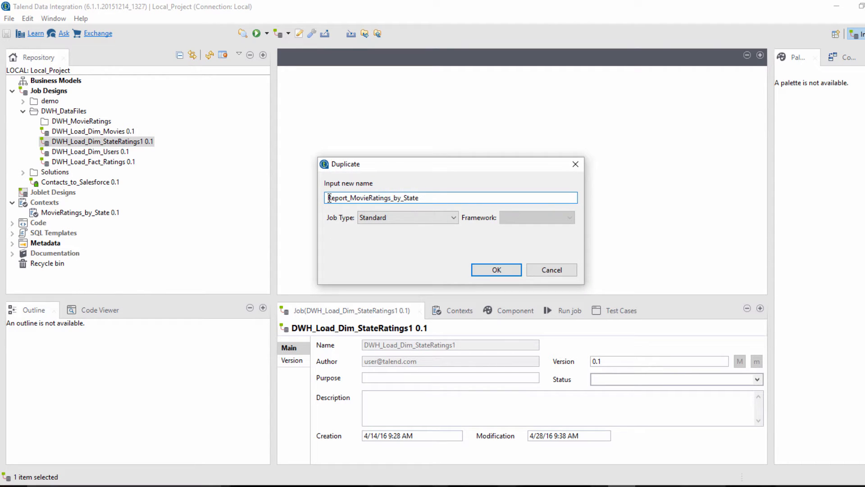
left_click(495, 270)
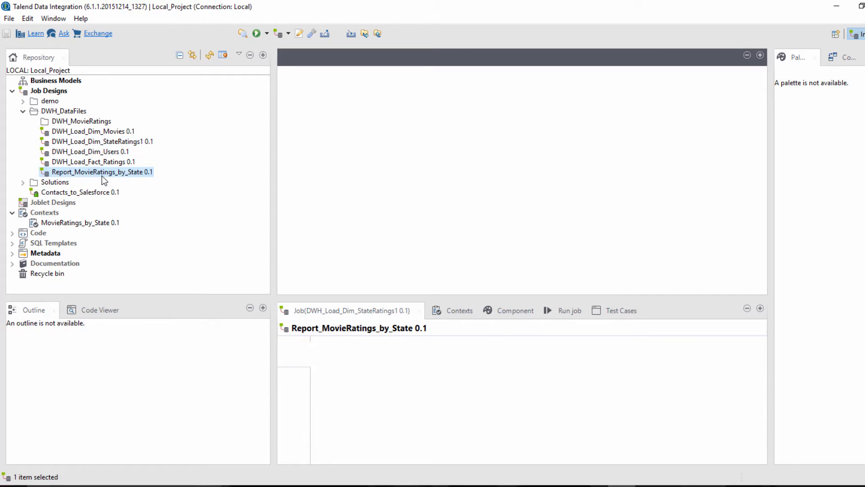
Step: Open Report_MovieRatings_by_State and import State from the MovieRatings_by_State repository context
double_click(102, 172)
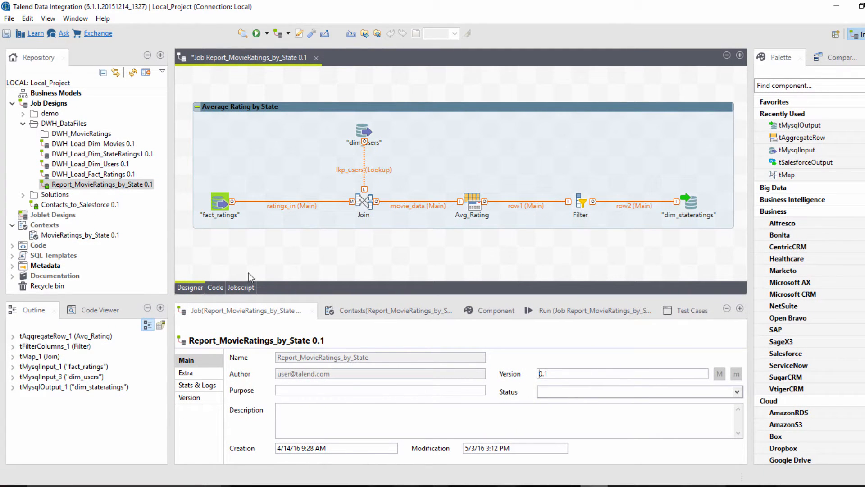
left_click(386, 310)
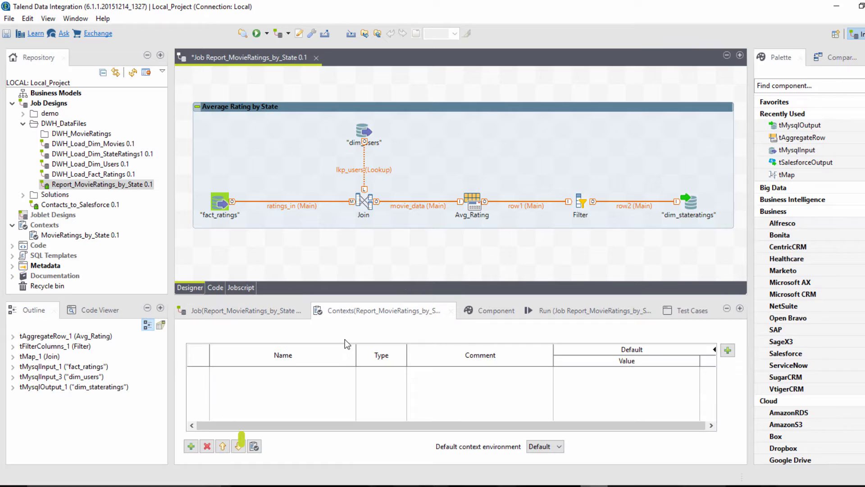
left_click(254, 446)
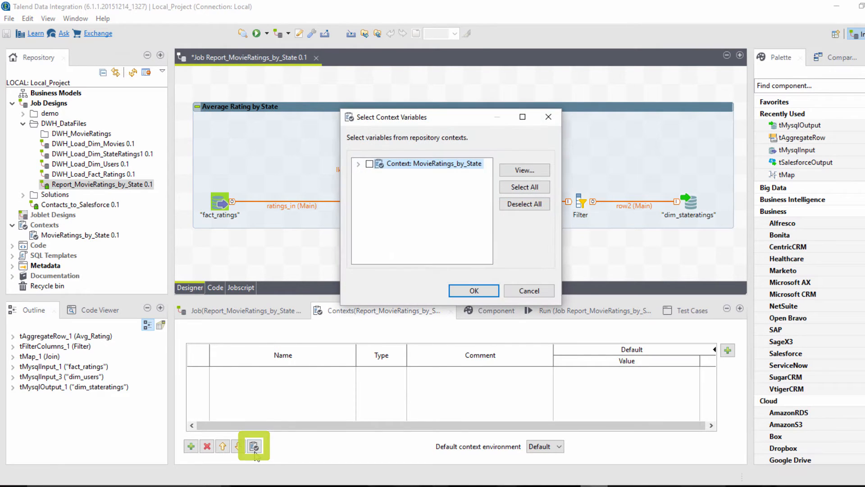
left_click(359, 163)
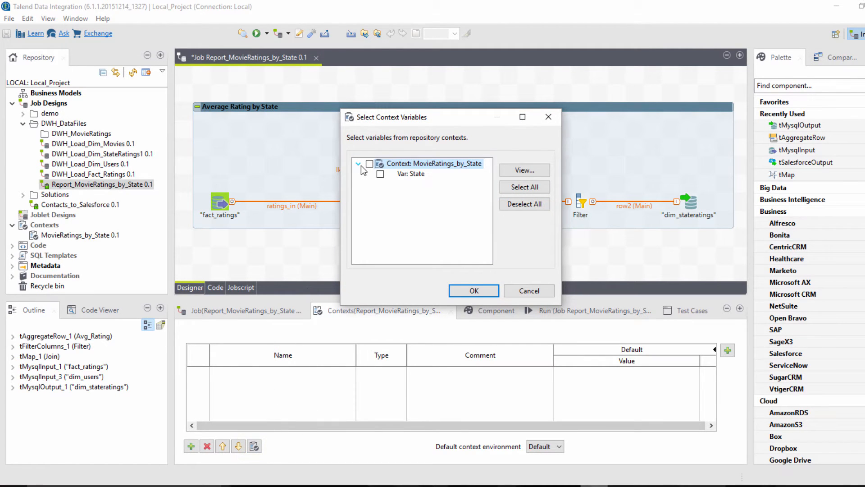
left_click(369, 164)
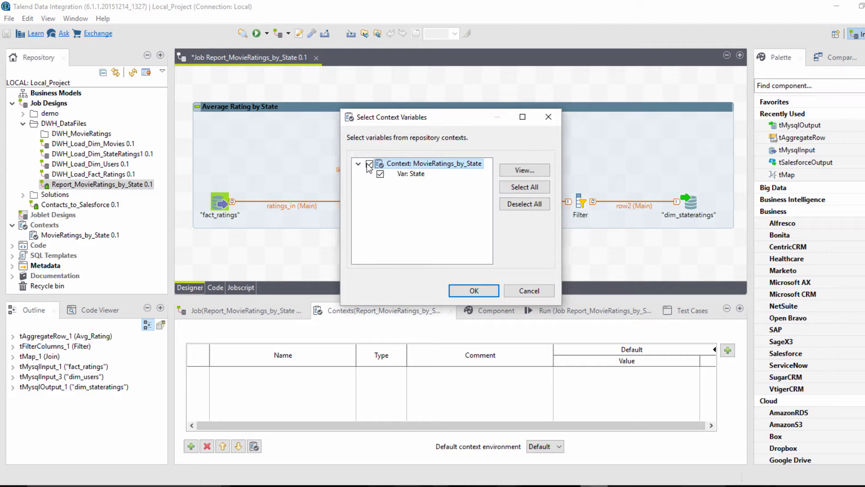
left_click(380, 174)
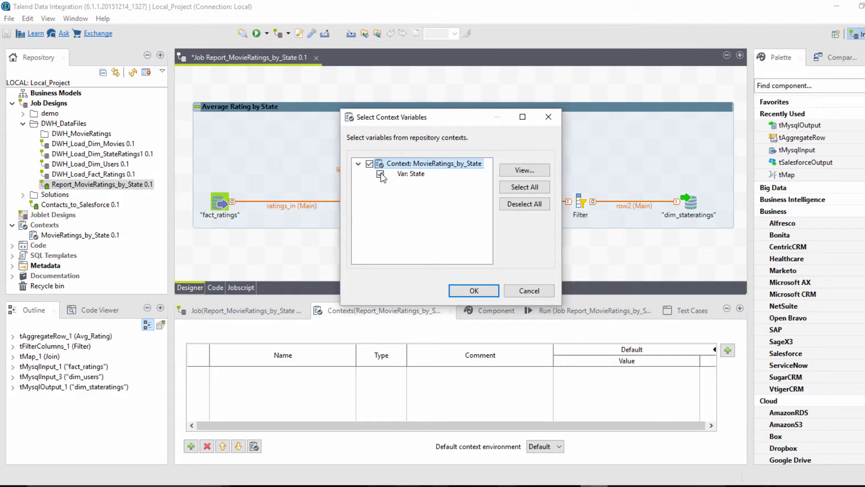
left_click(473, 291)
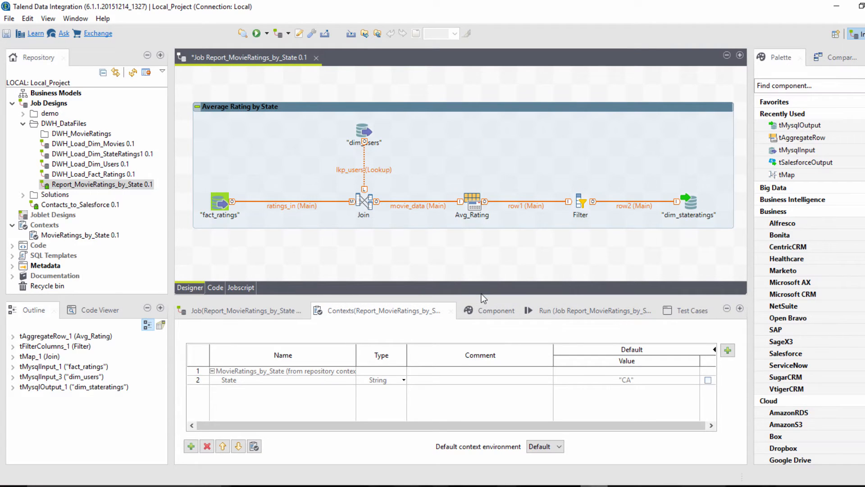
mouse_move(476, 307)
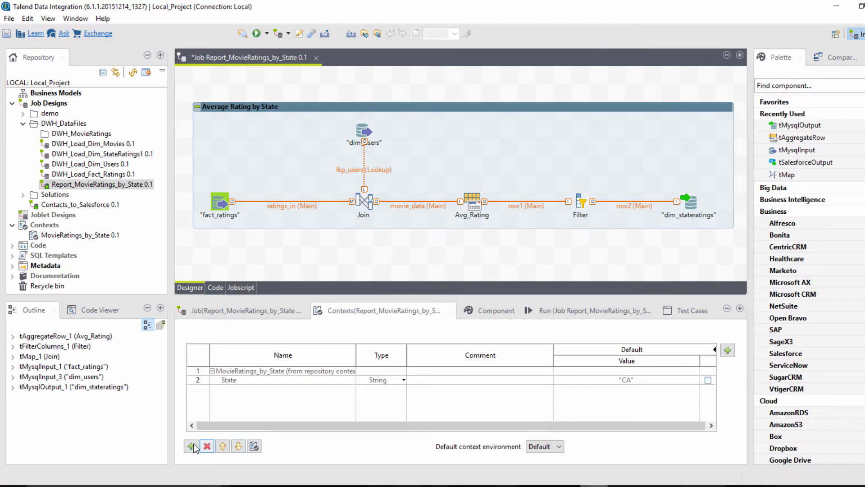
Step: Add a Year_Released context variable with default value 2000
left_click(191, 445)
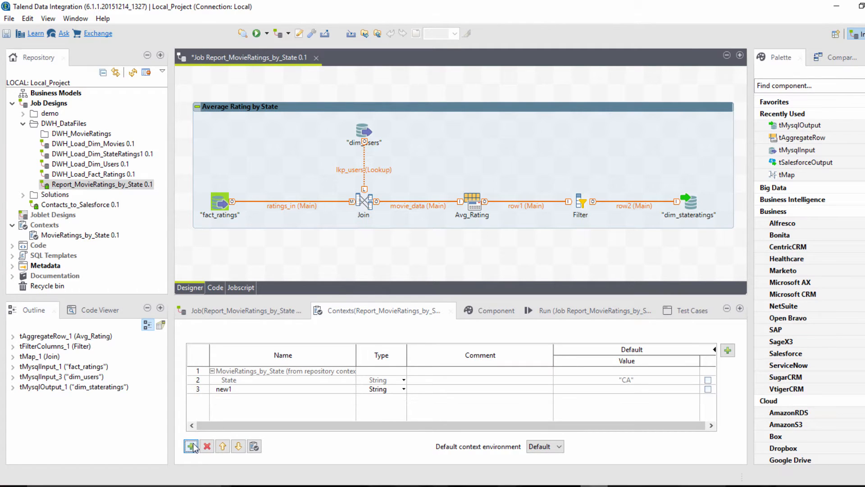
type("Year_Released")
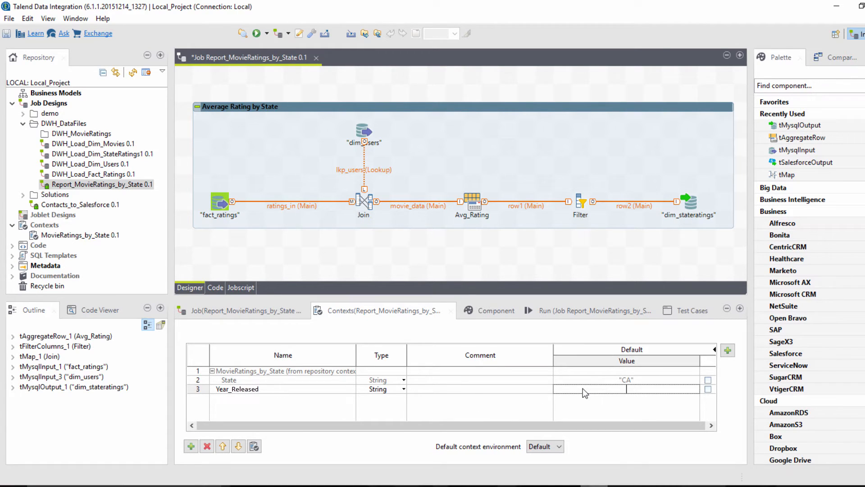
type("2000")
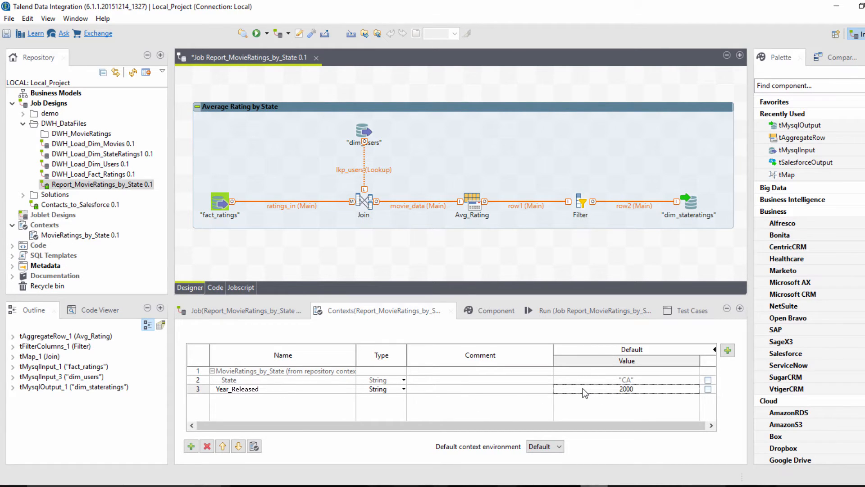
left_click(626, 388)
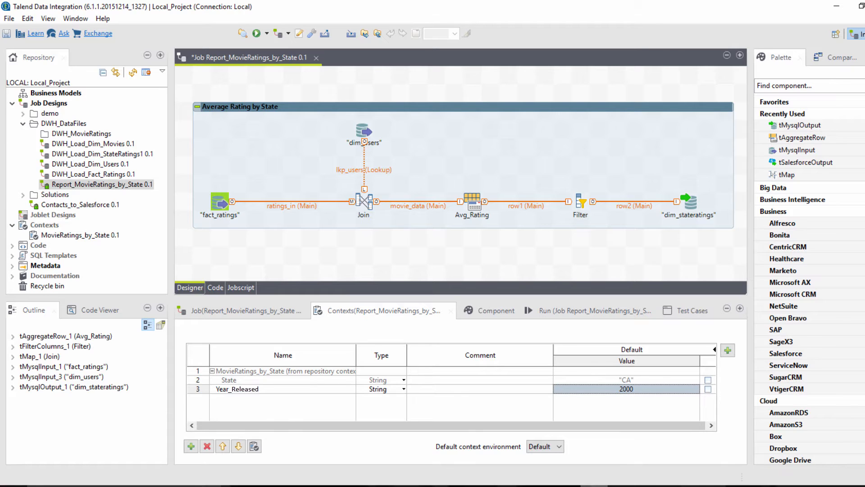
mouse_move(622, 470)
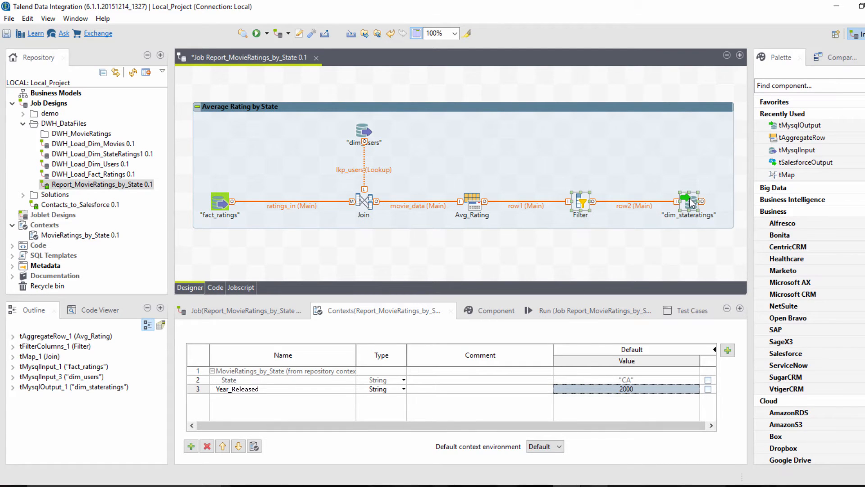
Step: Delete Filter and dim_staterating; add Enrichment tMap, dim_movies input, tSortRow and Report_Out output
key("Delete")
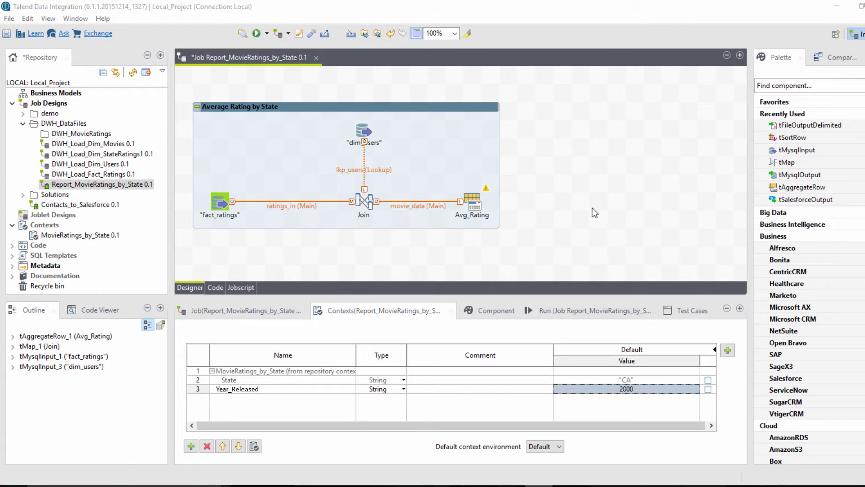
type("tmap")
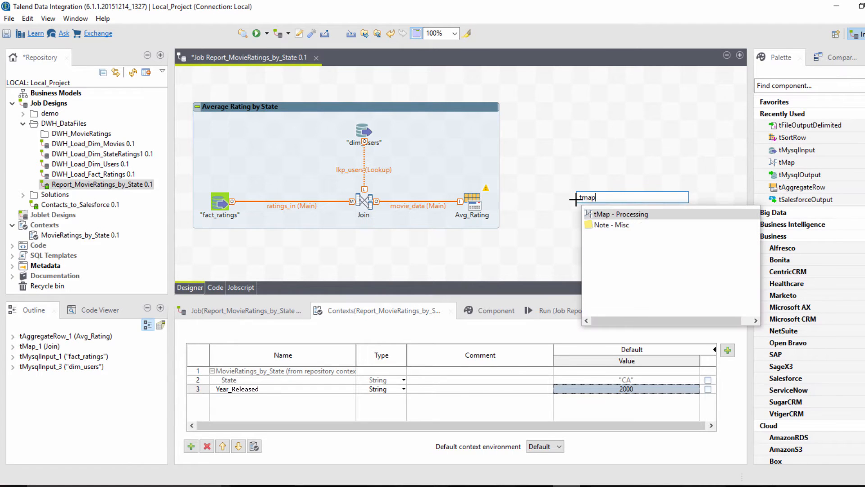
left_click(619, 214)
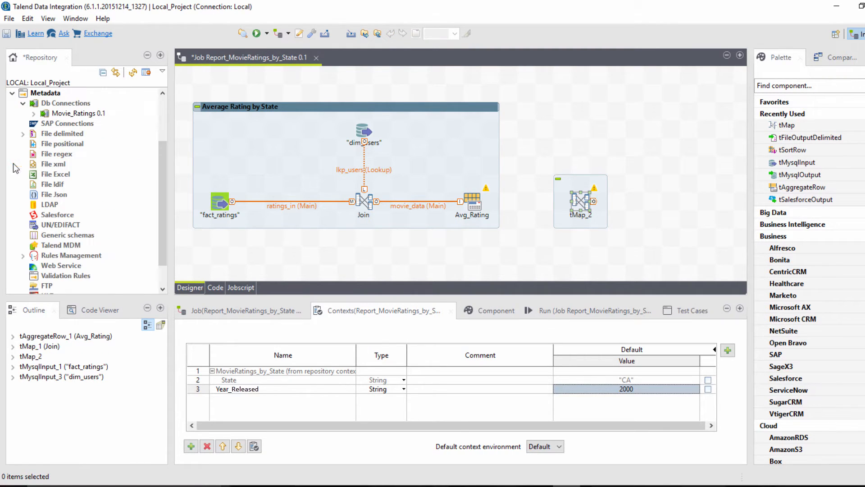
left_click(34, 113)
type("tsort")
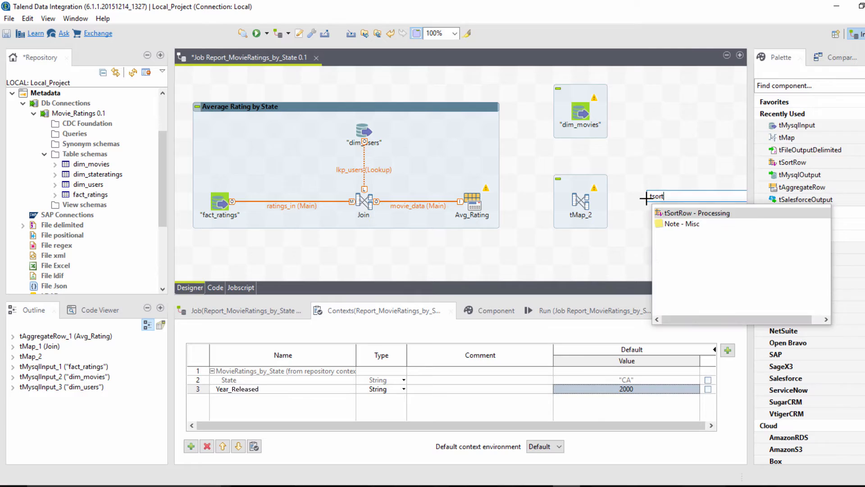
type("output de")
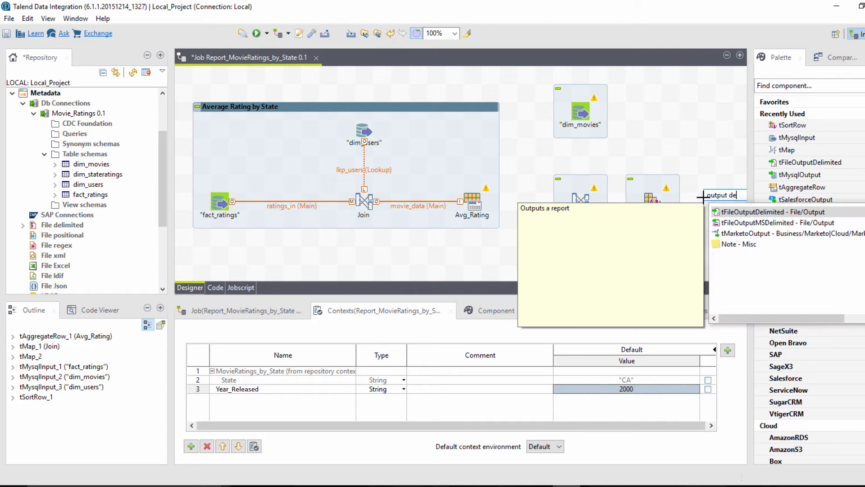
left_click(769, 212)
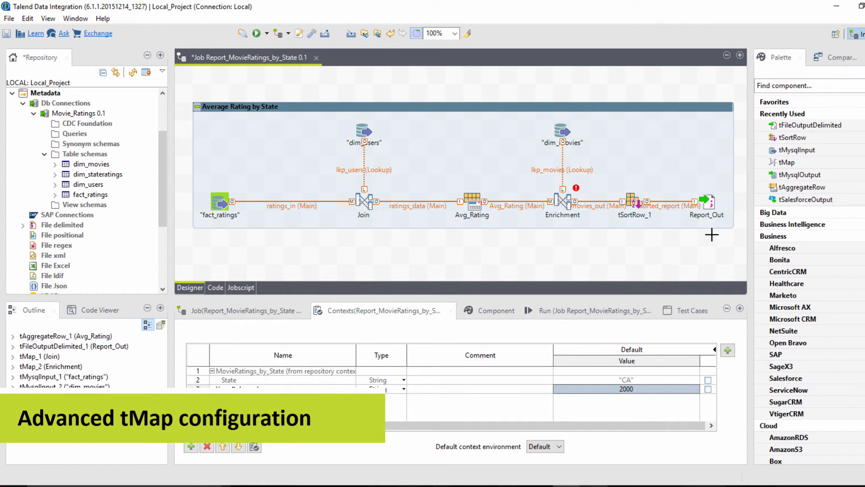
mouse_move(691, 268)
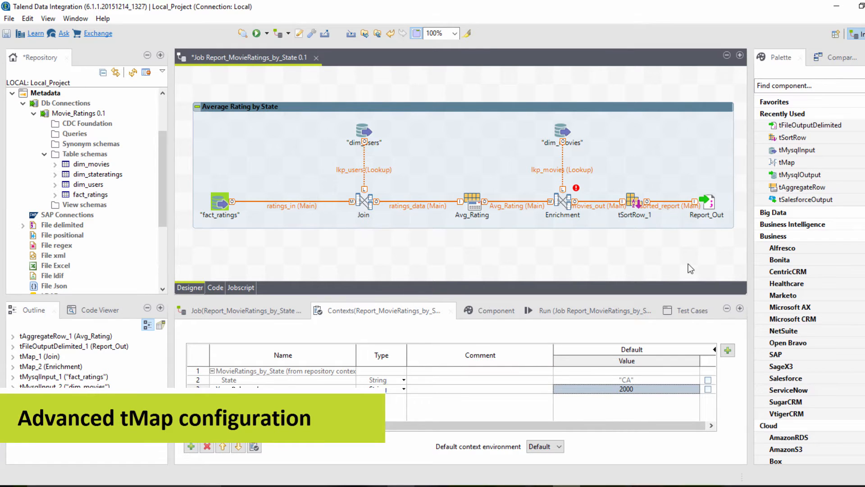
left_click(363, 202)
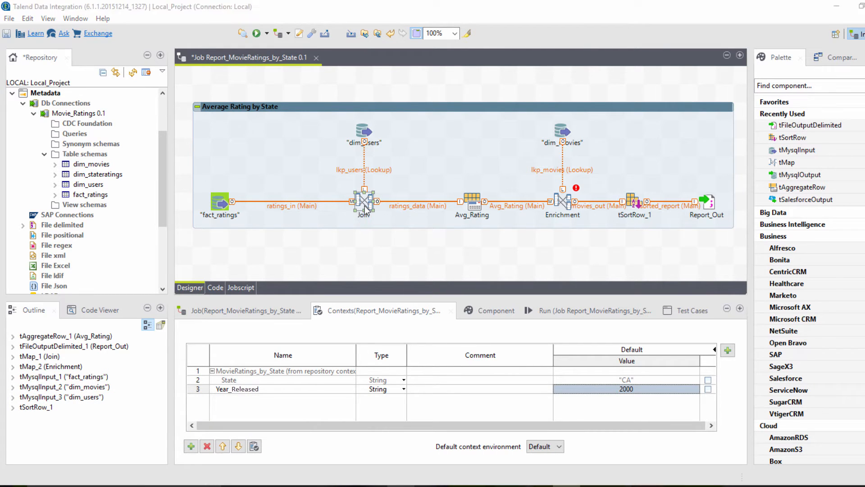
Step: In the Join mapping, make the lkp_users lookup an Inner Join
double_click(363, 201)
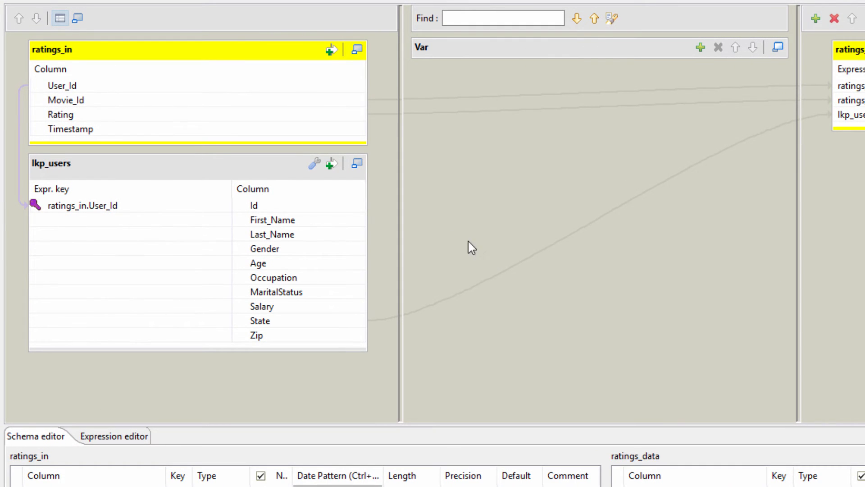
mouse_move(314, 163)
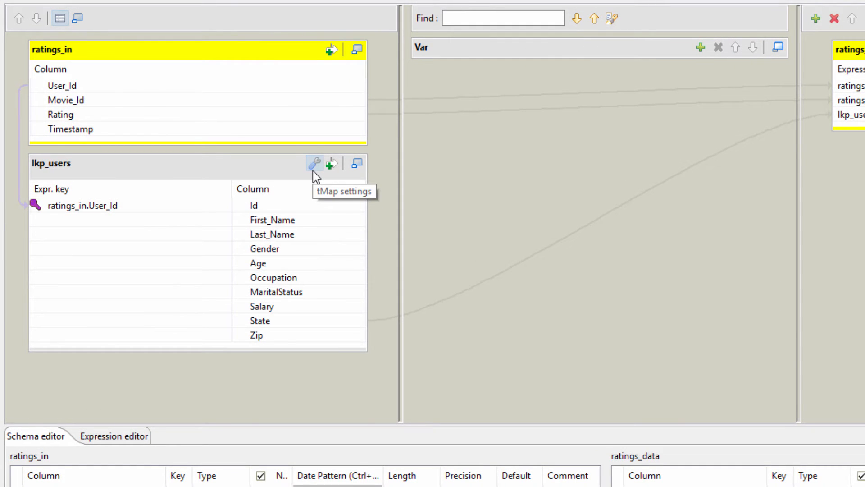
left_click(314, 163)
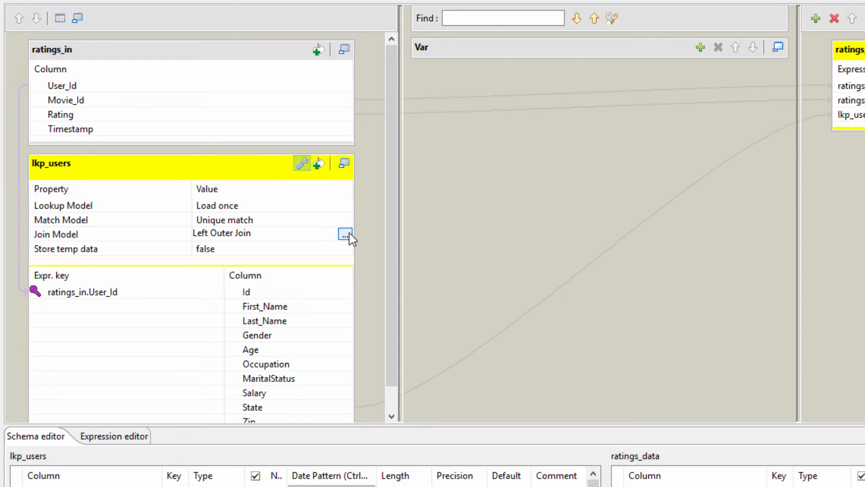
left_click(345, 237)
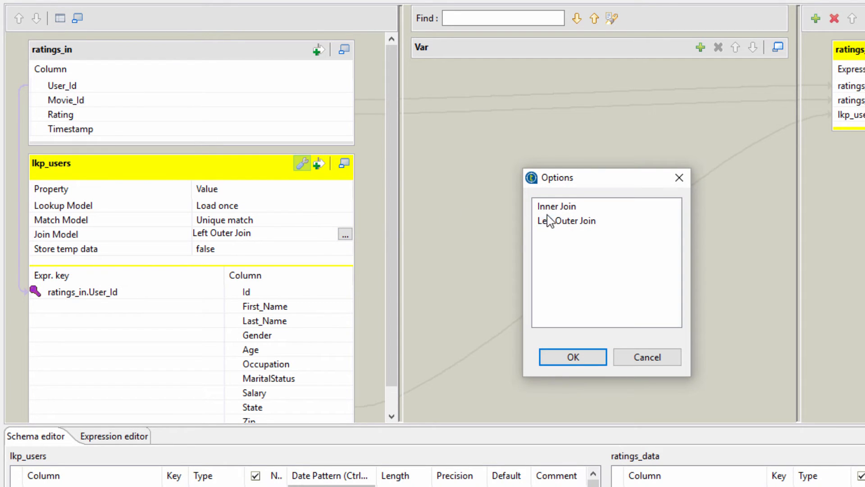
left_click(573, 356)
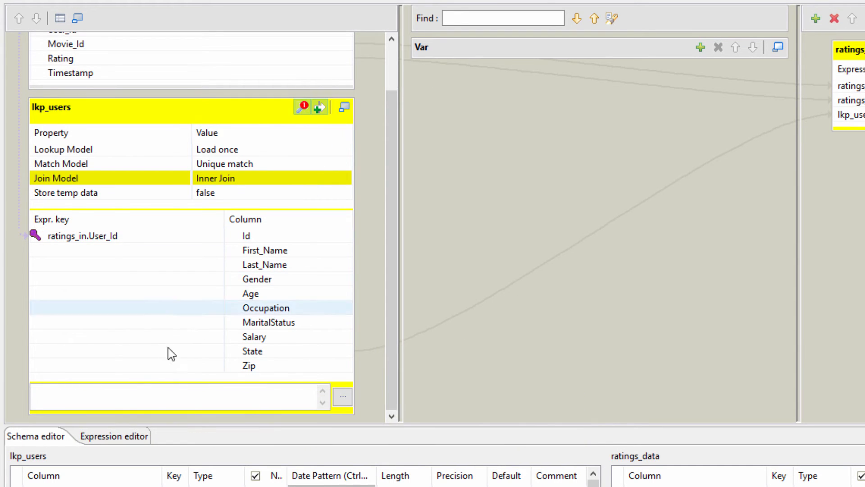
Step: Filter lkp_users with lkp_users.State.equals(context.State) and apply the mapping
type("lkp_users.State.equals")
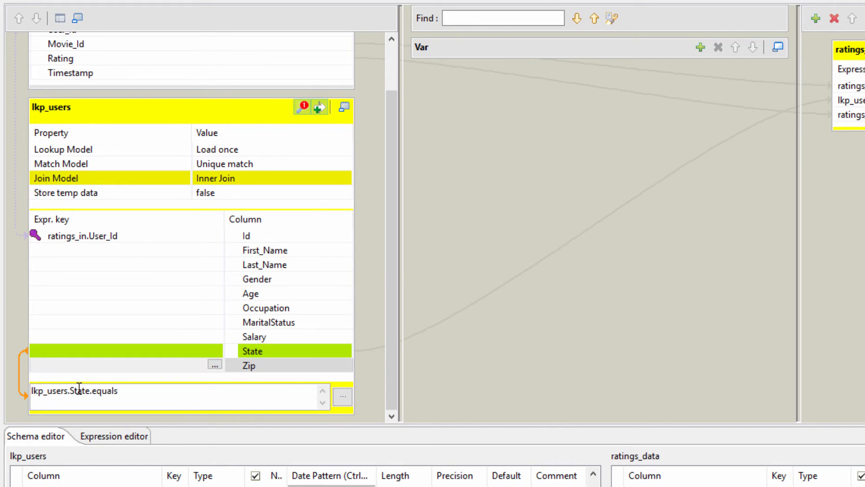
type("()")
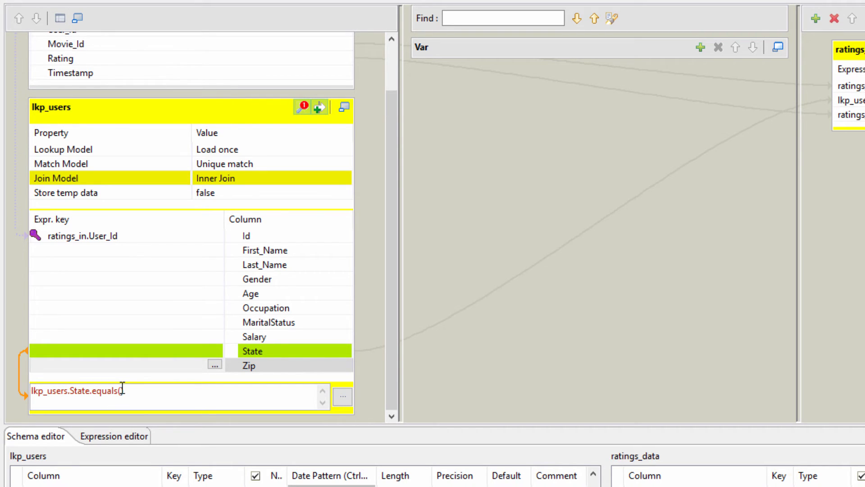
scroll("down", 3)
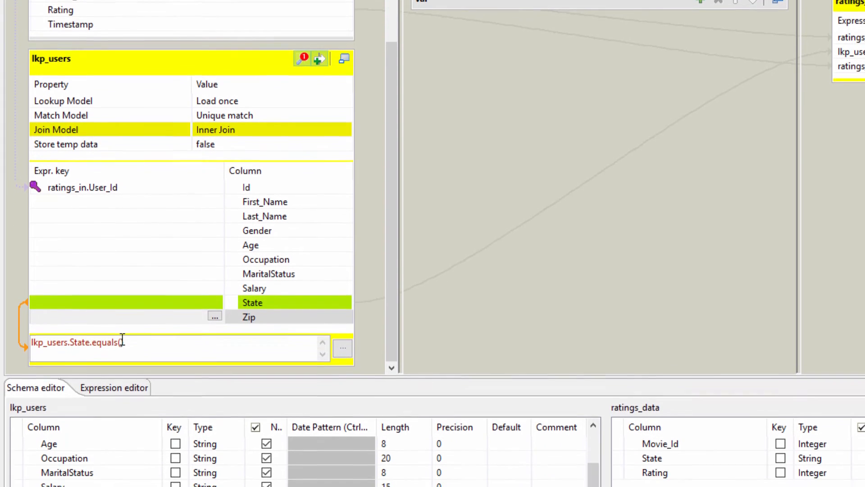
type("context")
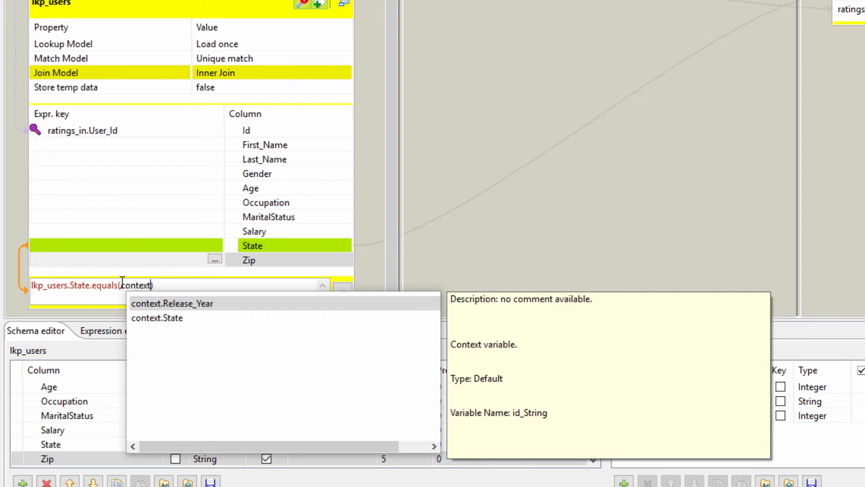
mouse_move(157, 318)
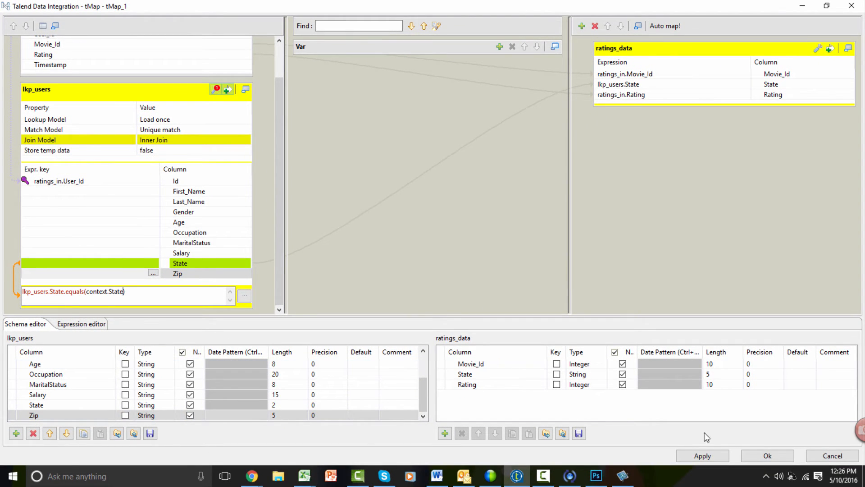
left_click(767, 455)
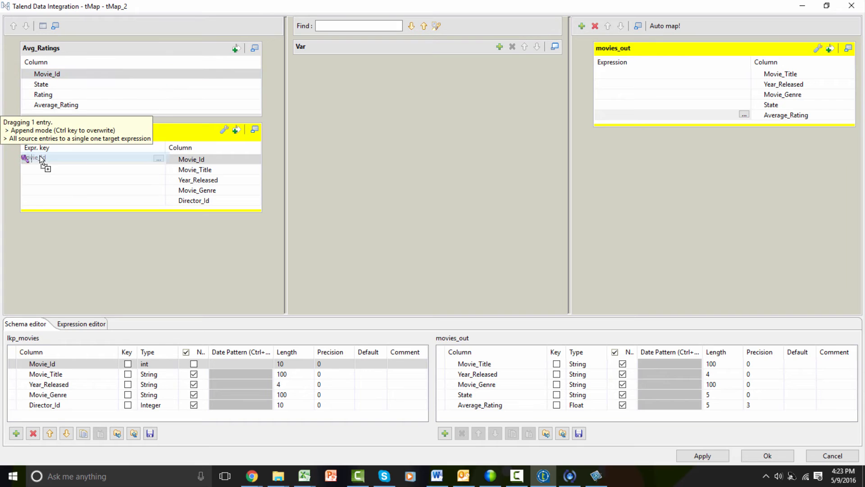
Step: Inner-join lkp_movies to Avg_Ratings using Movie_Id as the lookup key
left_click_drag(46, 73, 63, 159)
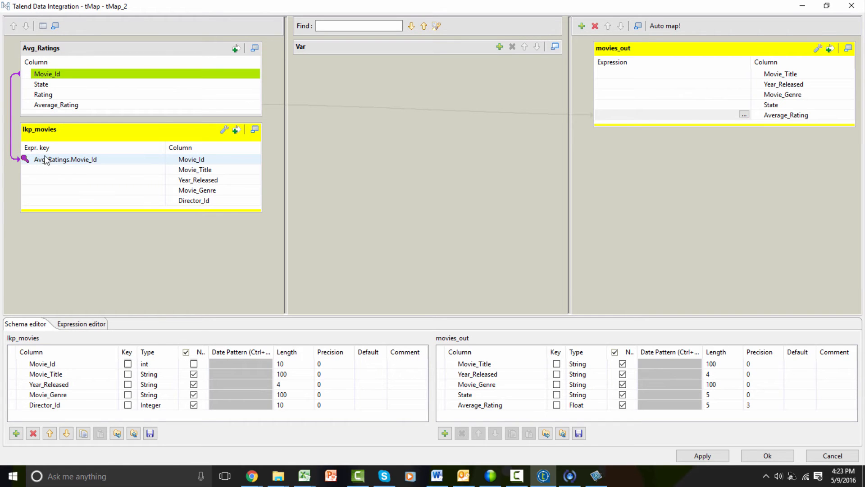
left_click(224, 130)
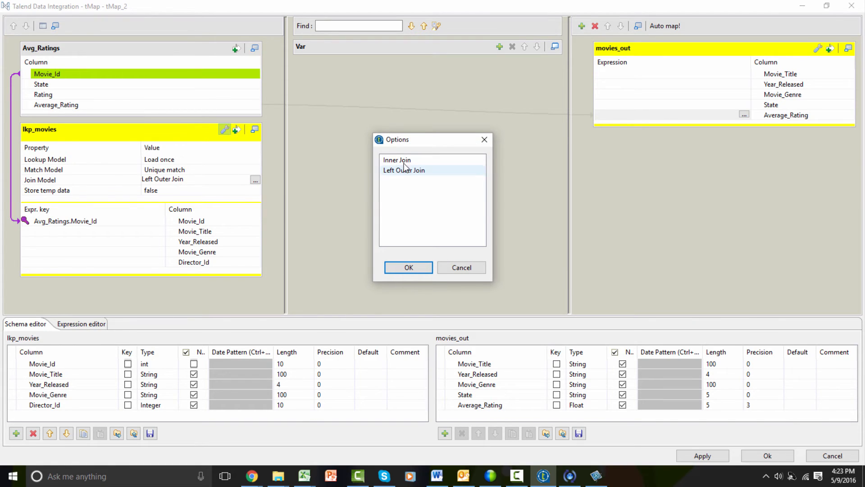
left_click(409, 267)
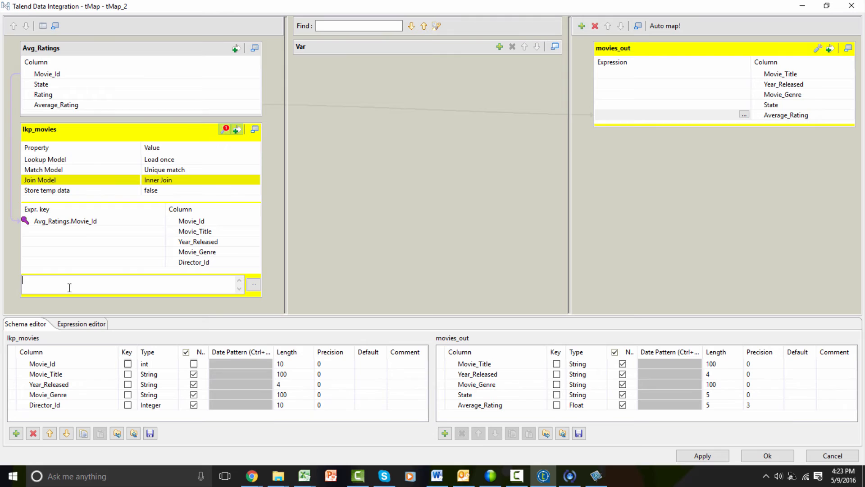
Step: Filter lkp_movies by Year_Released equal to context.Release_Year and map the movies_out columns
type("lkp_movies.Year_Released.equals(")
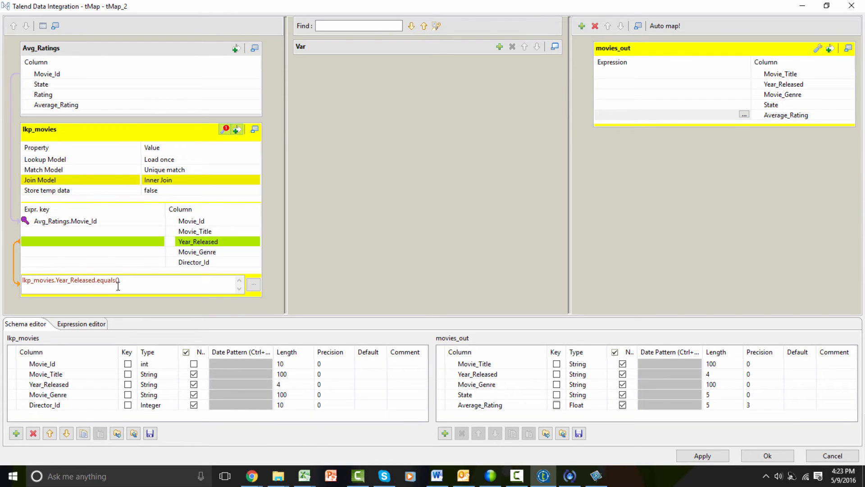
type("context.Release_Year")
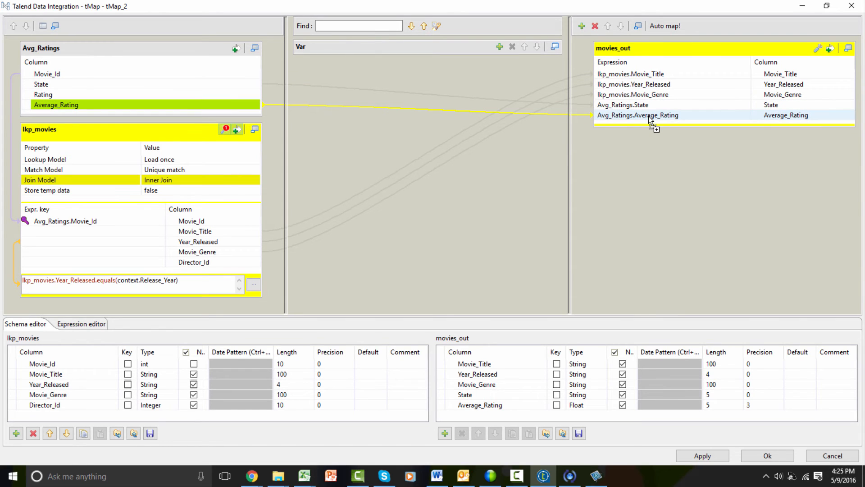
left_click(662, 95)
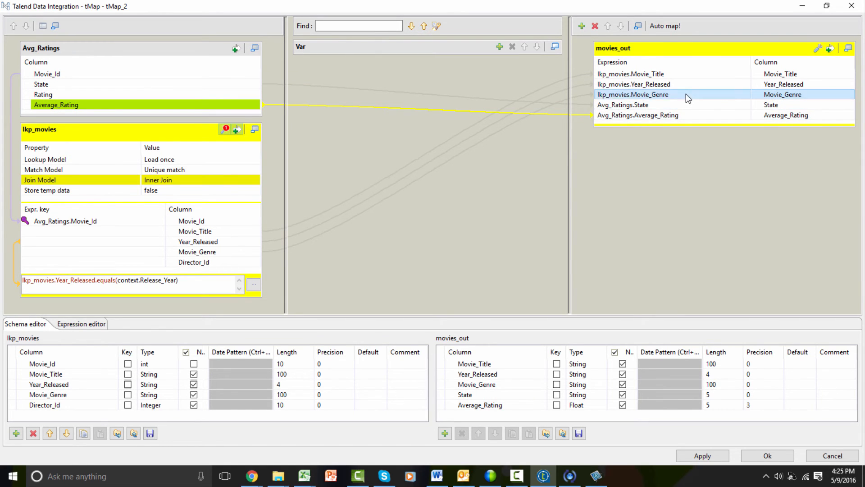
left_click(632, 94)
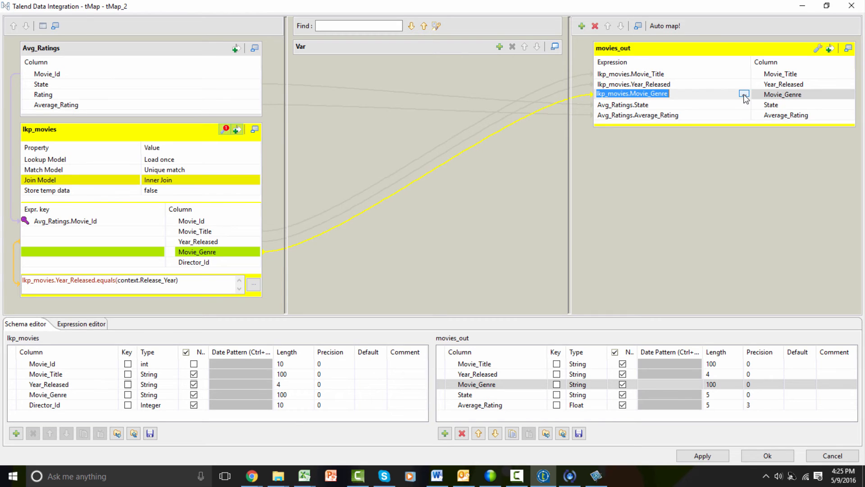
left_click(745, 95)
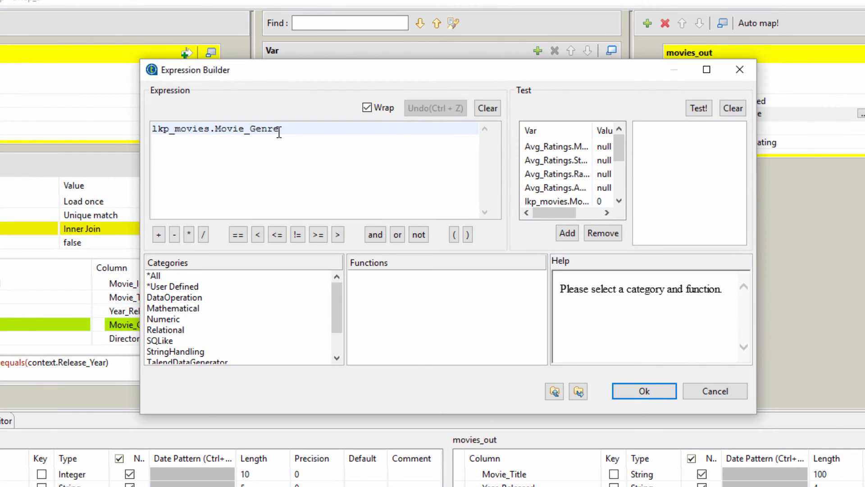
Step: Set Movie_Genre to StringHandling.CHANGE(lkp_movies.Movie_Genre,"~","|")
left_click(486, 108)
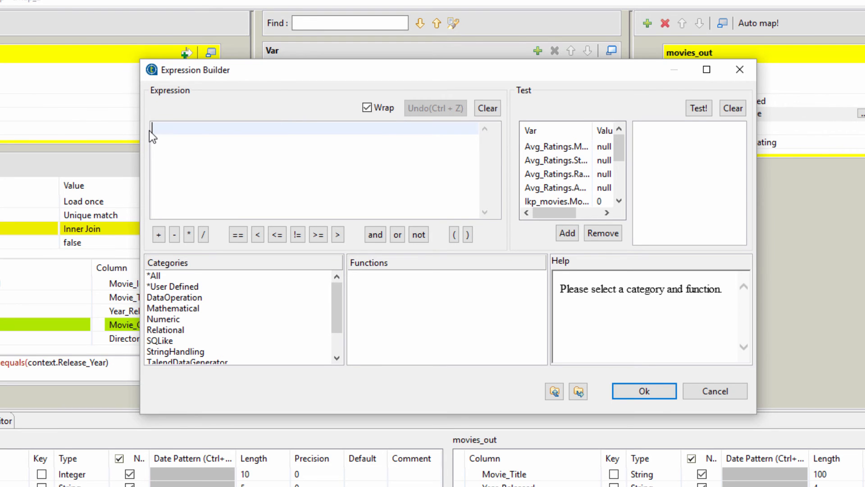
left_click(175, 351)
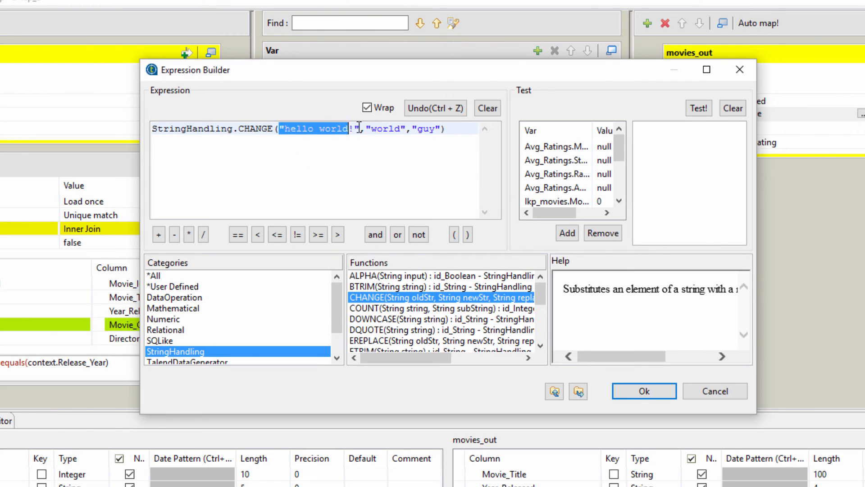
type("lkp_movies.Movie_Genre,")
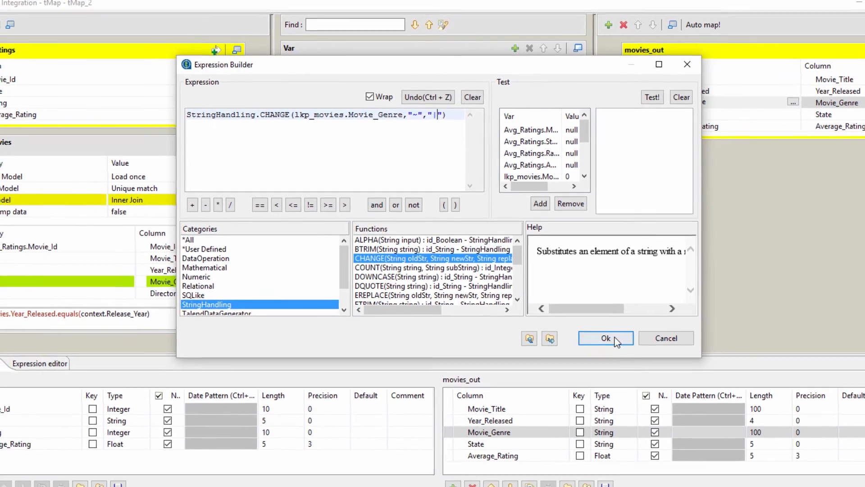
left_click(605, 338)
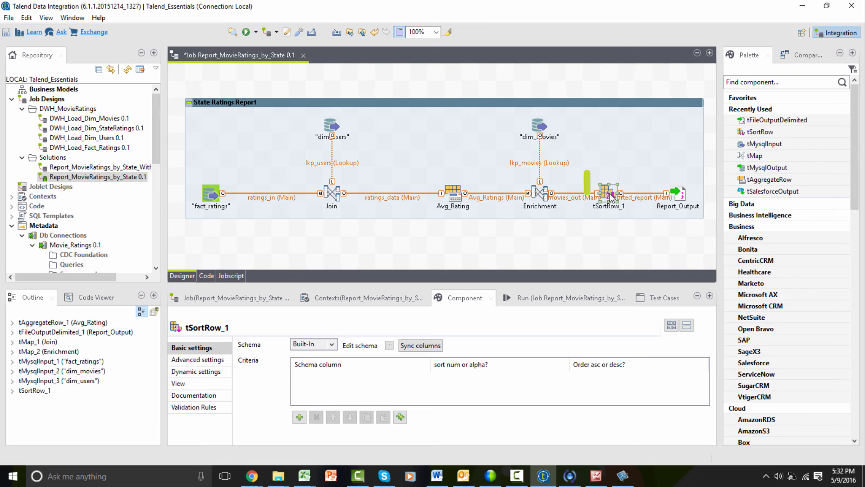
Step: Add a tSortRow_1 criterion sorting Average_Rating numerically in descending order
left_click(609, 194)
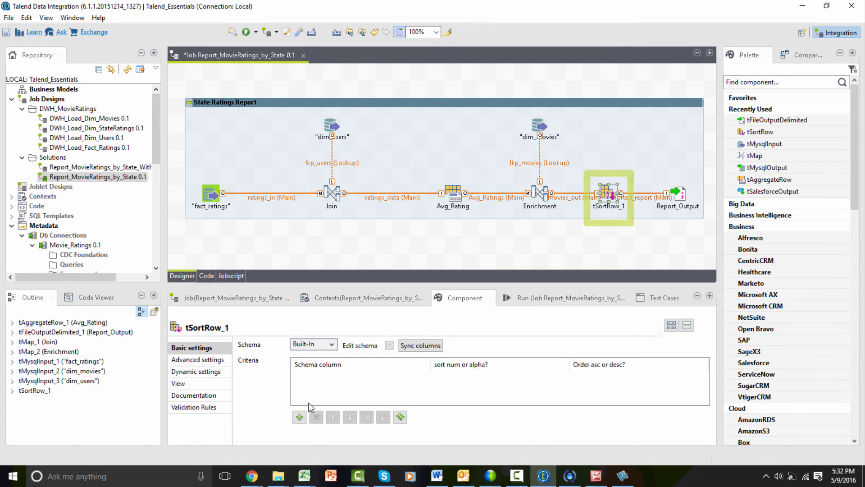
left_click(298, 417)
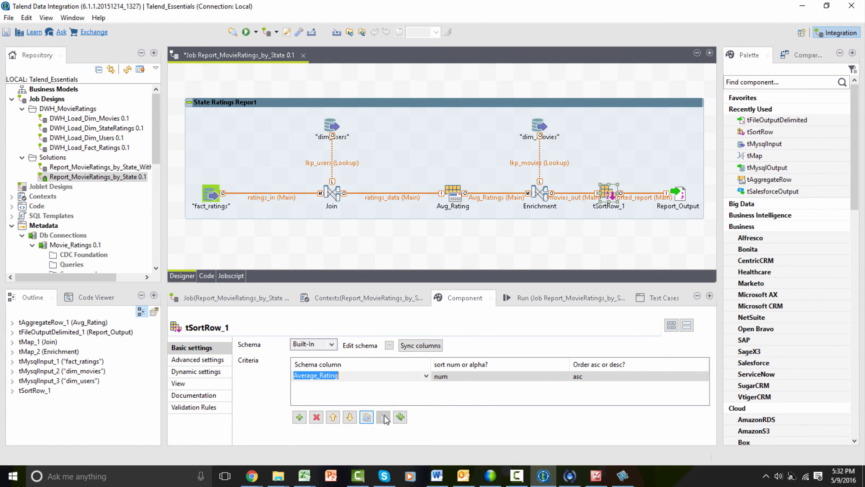
left_click(637, 375)
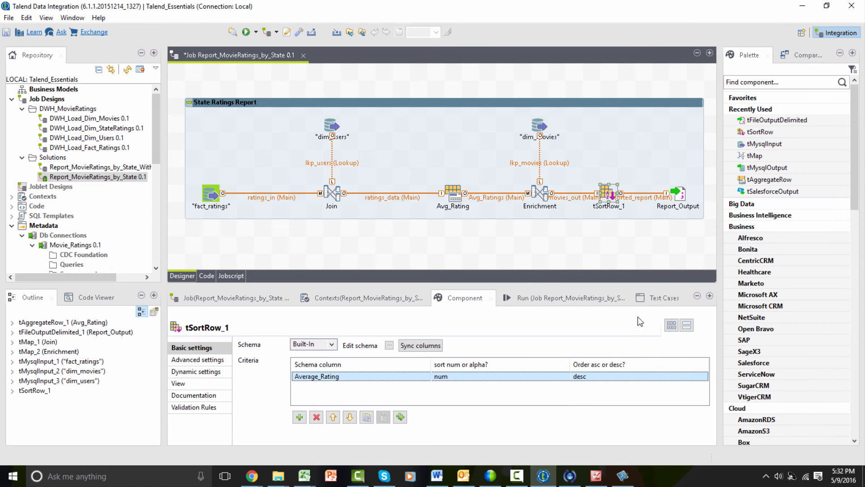
left_click(677, 195)
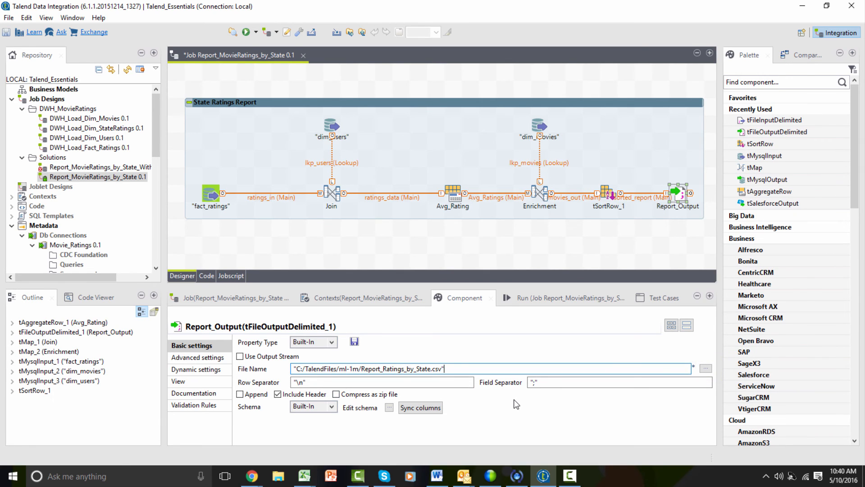
mouse_move(563, 294)
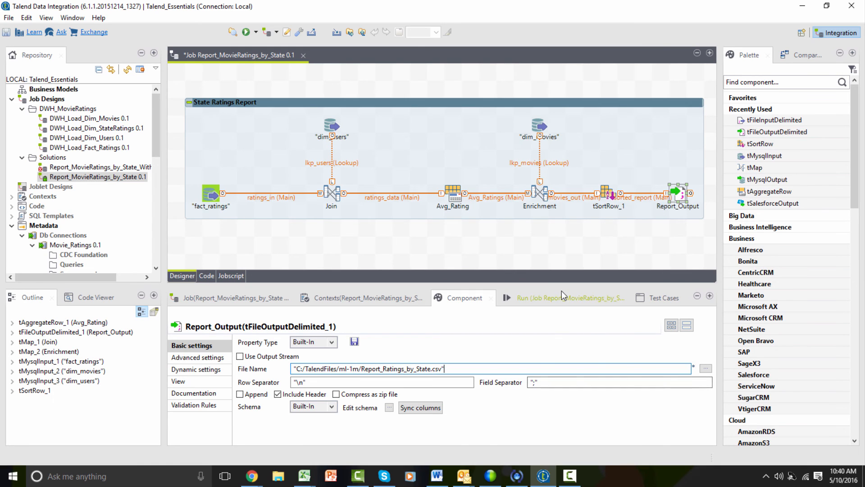
Step: Run the Report_MovieRatings_by_State job from the Run panel's Basic Run
left_click(561, 297)
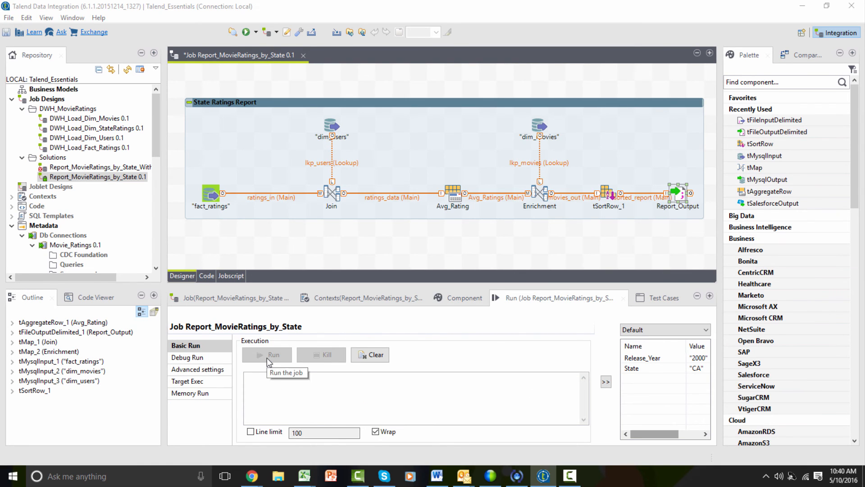
left_click(266, 354)
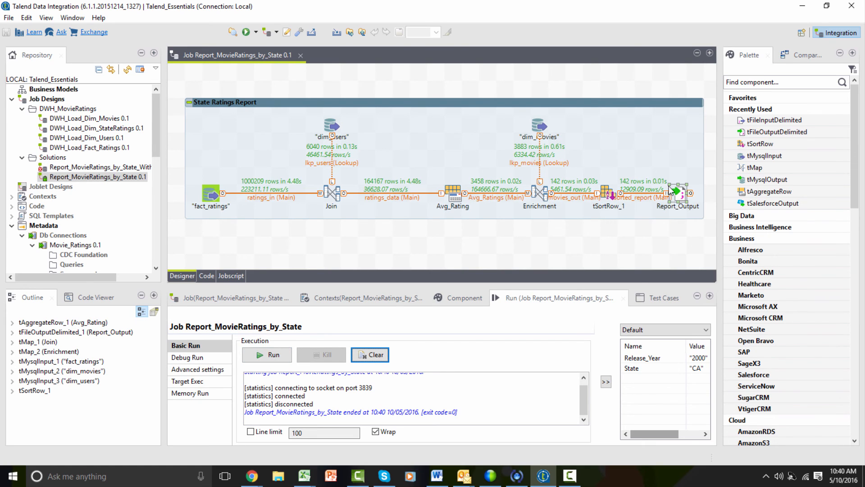
Step: Open the Data viewer on the Report_Output component
right_click(676, 192)
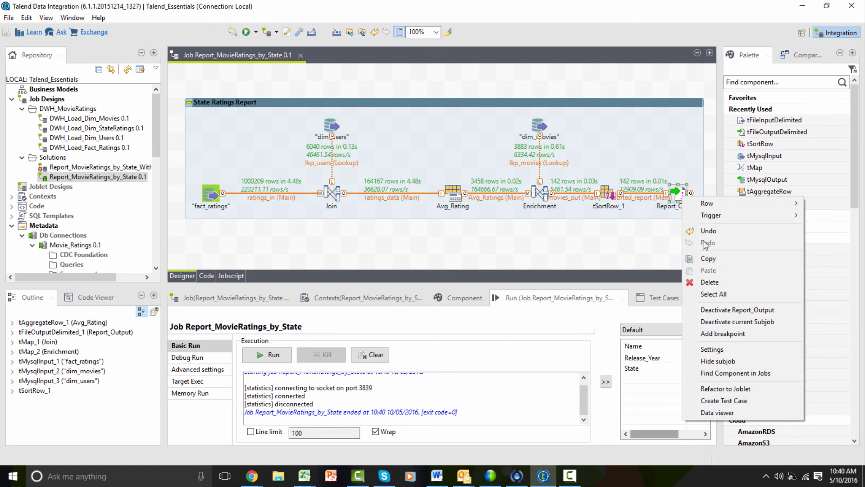
mouse_move(723, 334)
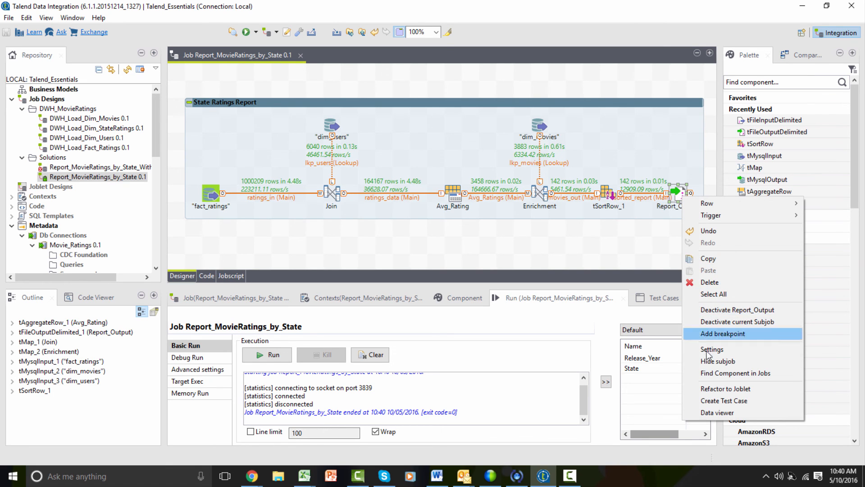
left_click(717, 412)
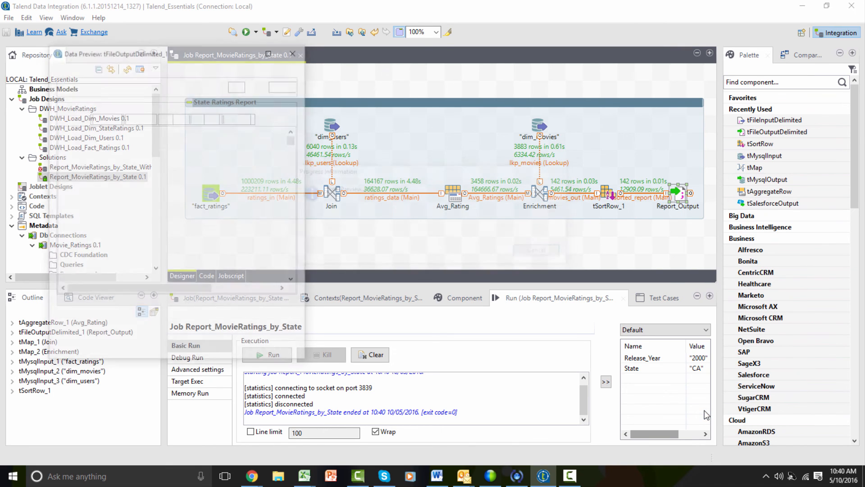